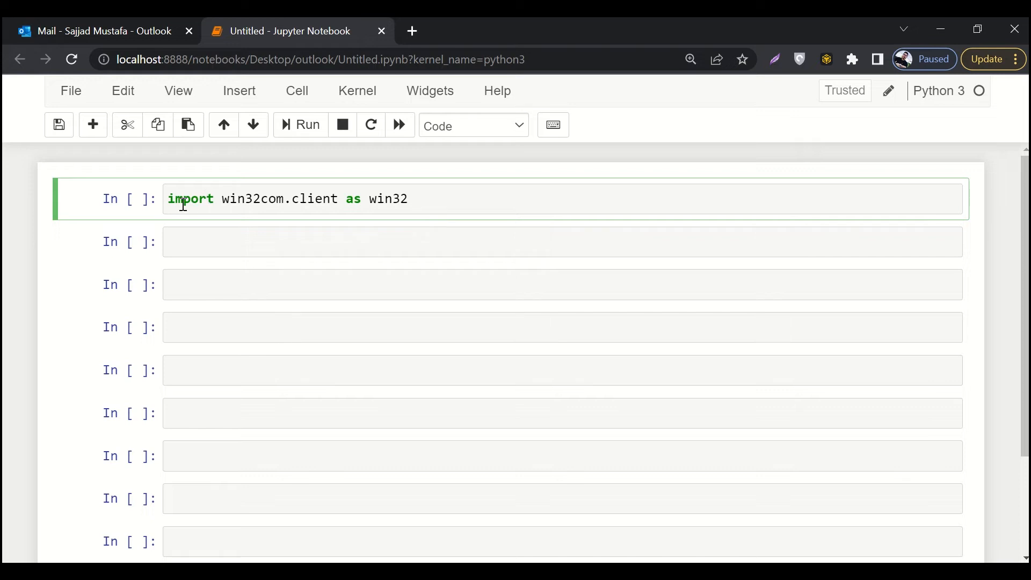
- Open the Microsoft Outlook Test Message from the desktop Inbox
{"action": "double_click", "coordinate": [189, 198]}
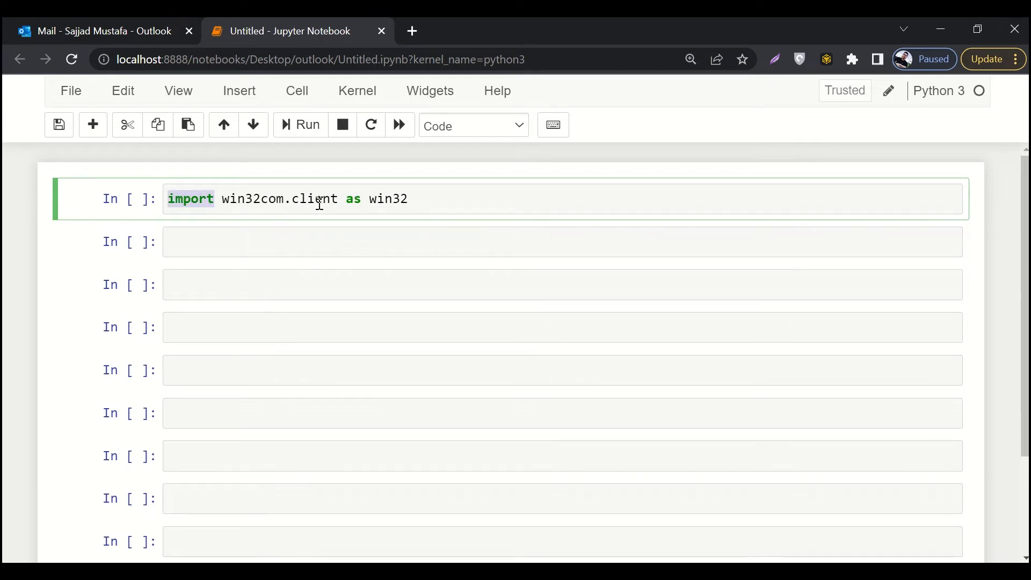
{"action": "double_click", "coordinate": [387, 199]}
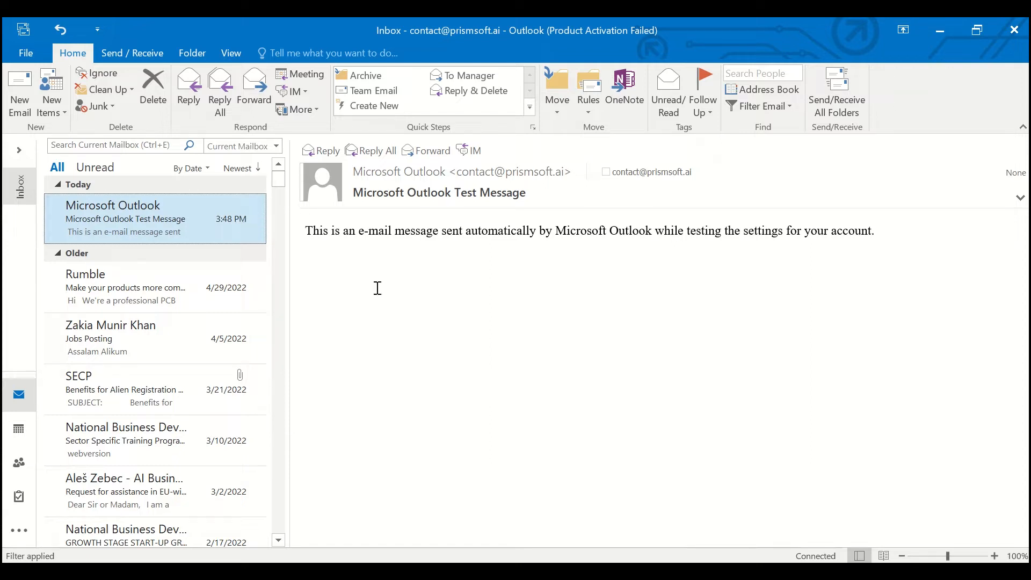
{"action": "mouse_move", "coordinate": [404, 300]}
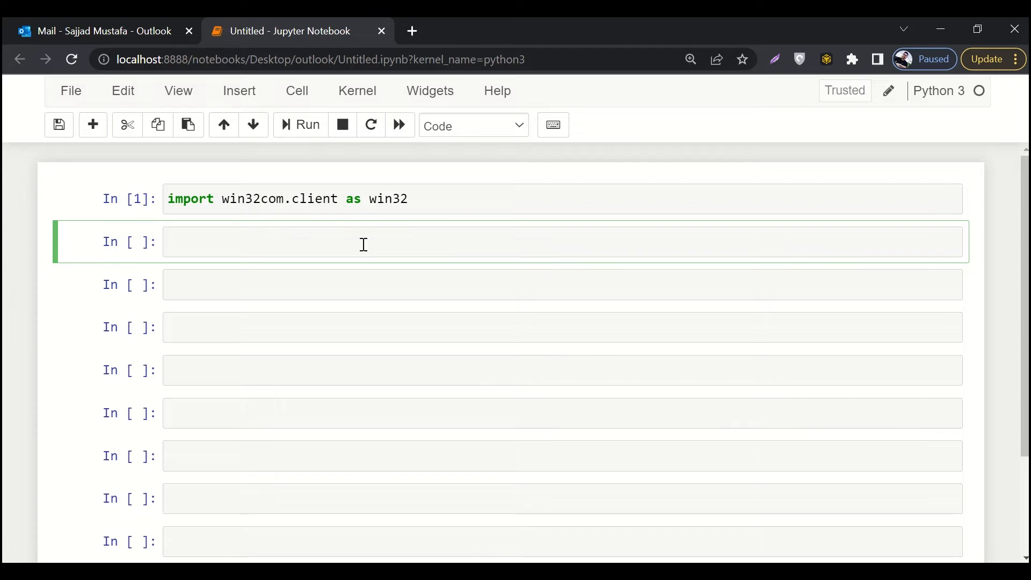
- Write olApp = win32.Dispatch('Outlook.Application') in the second cell
{"action": "type", "text": "olA"}
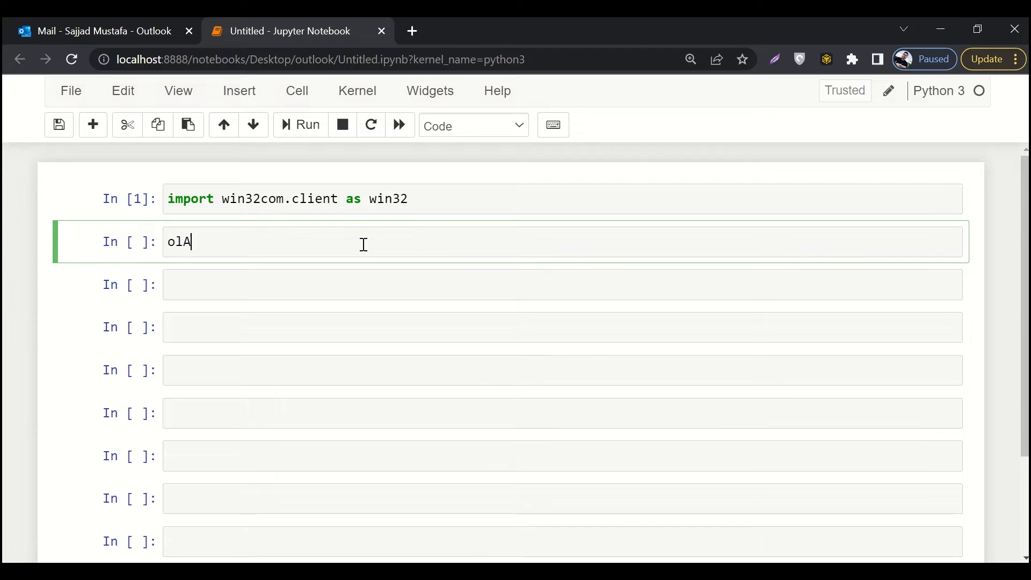
{"action": "type", "text": "pp ="}
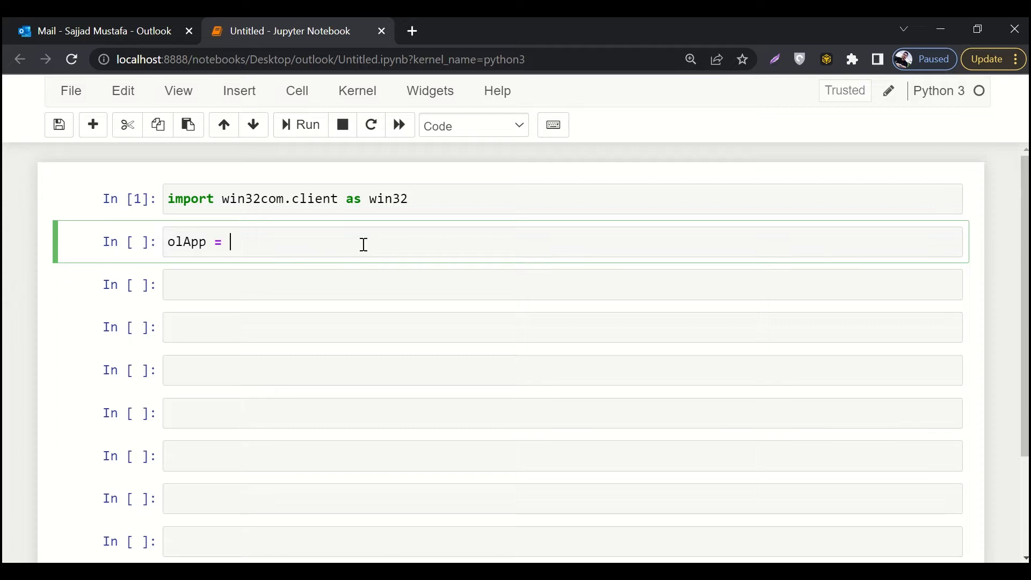
{"action": "type", "text": "win"}
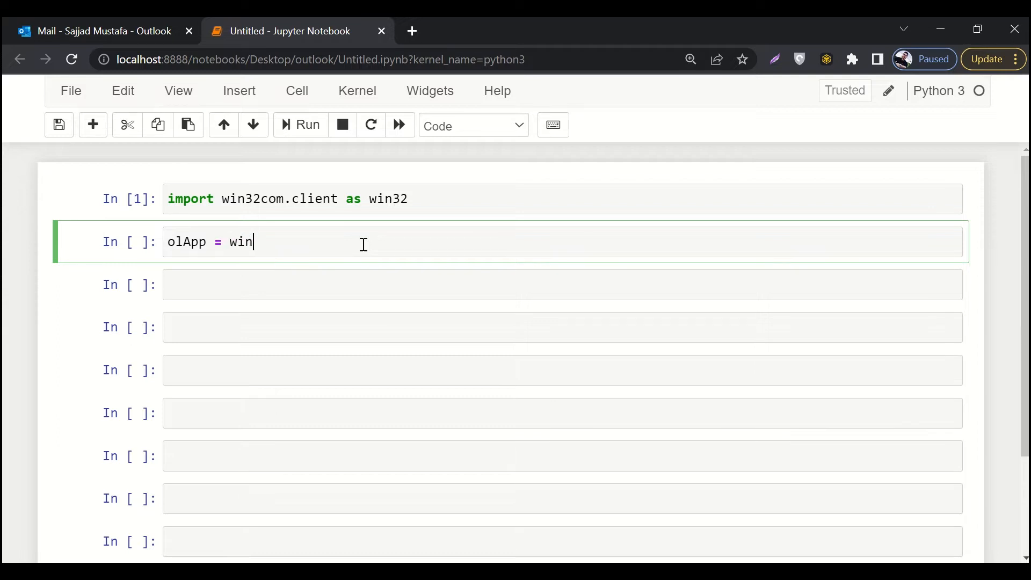
{"action": "type", "text": "32."}
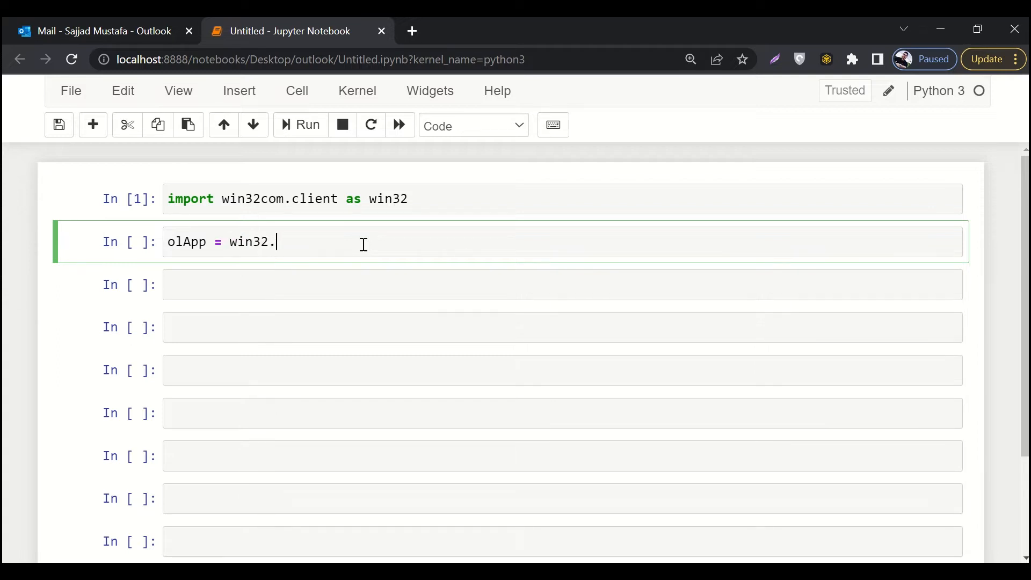
{"action": "type", "text": "Dis"}
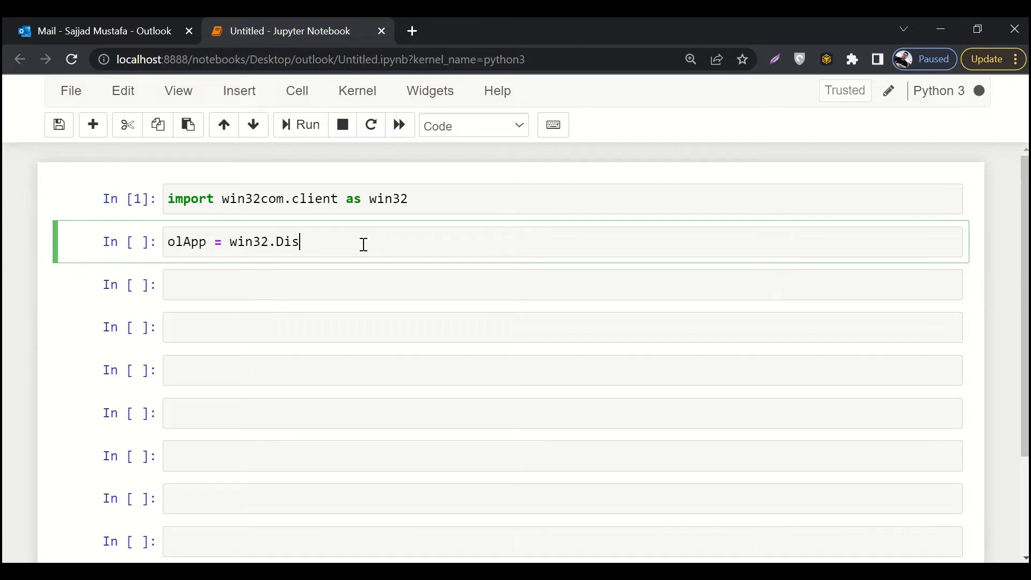
{"action": "type", "text": "patch('"}
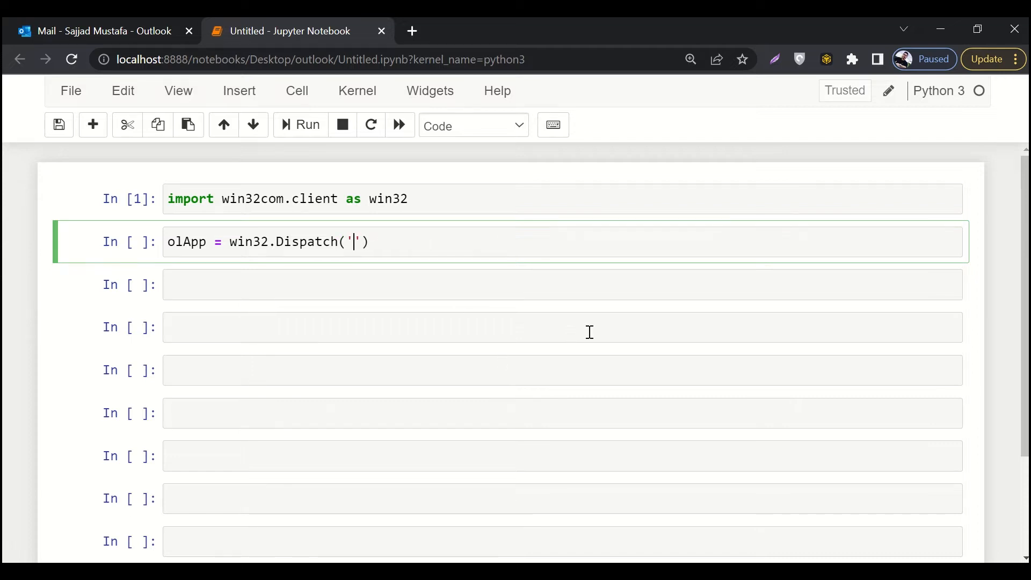
{"action": "type", "text": "Out"}
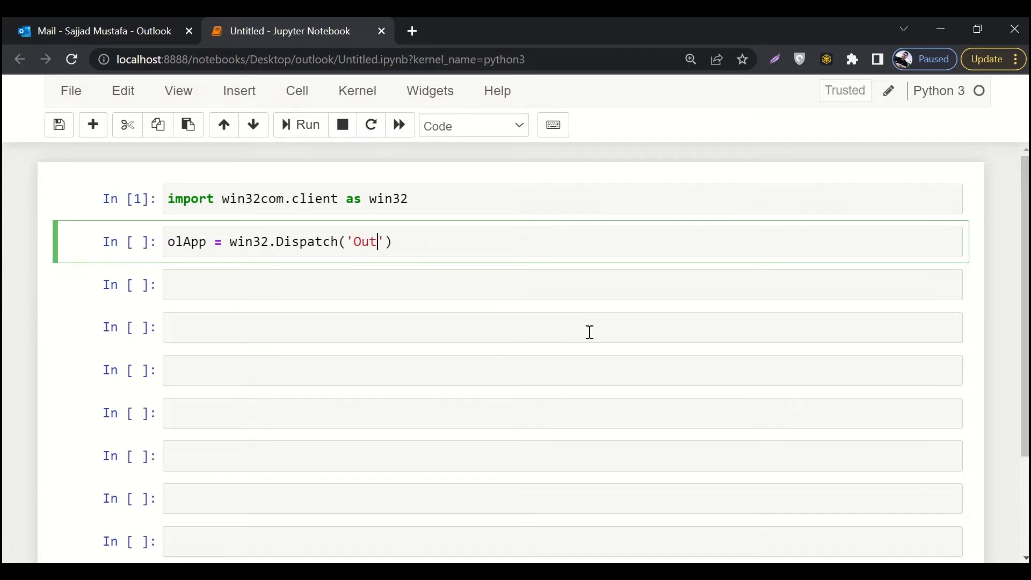
{"action": "type", "text": "look."}
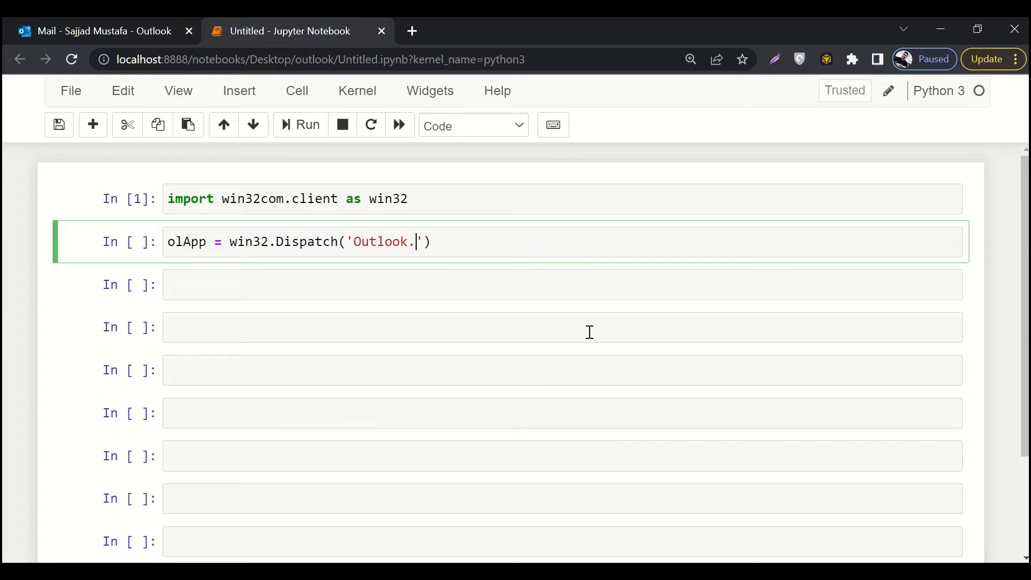
{"action": "type", "text": "Applica"}
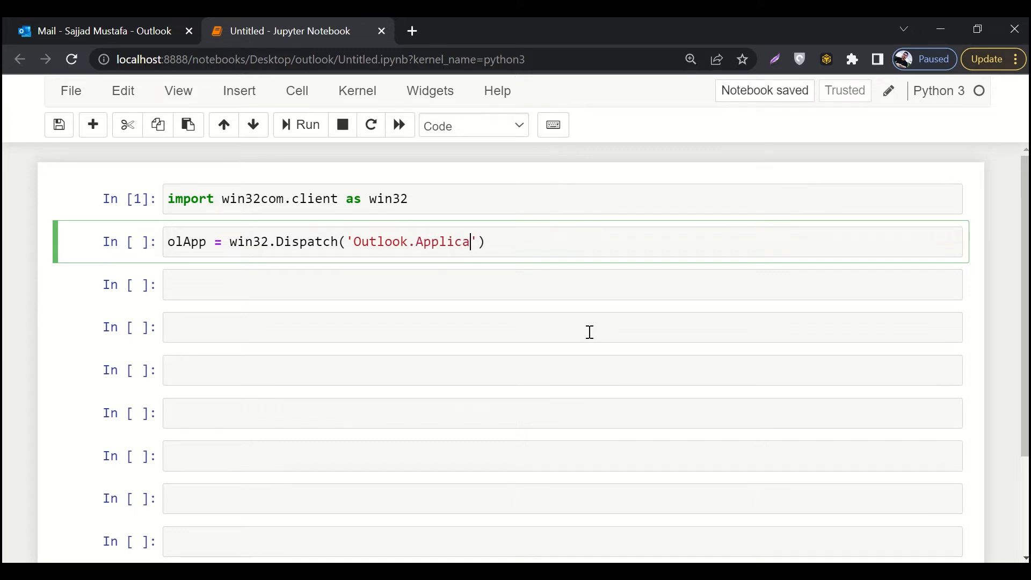
{"action": "type", "text": "tion"}
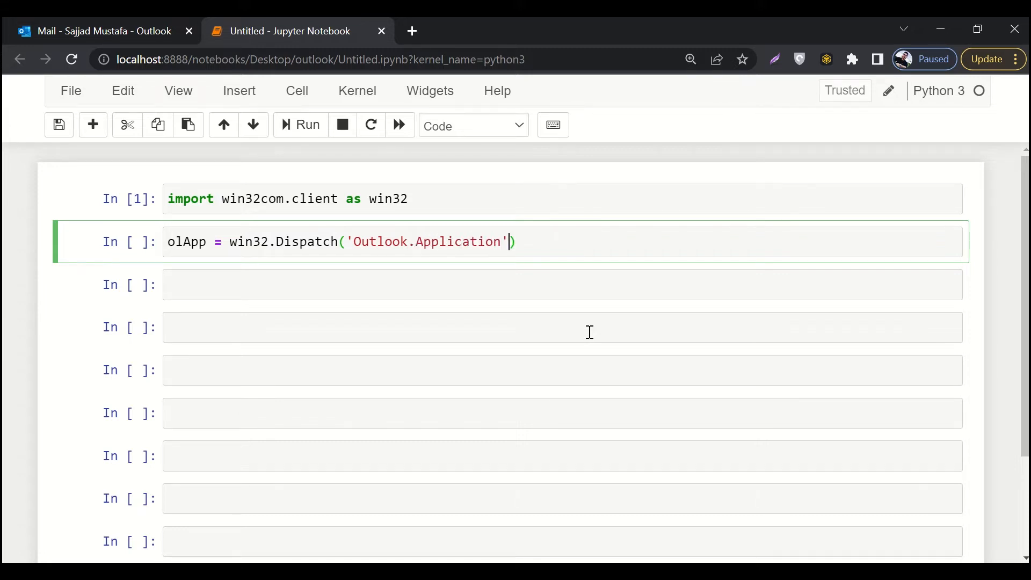
{"action": "double_click", "coordinate": [457, 242]}
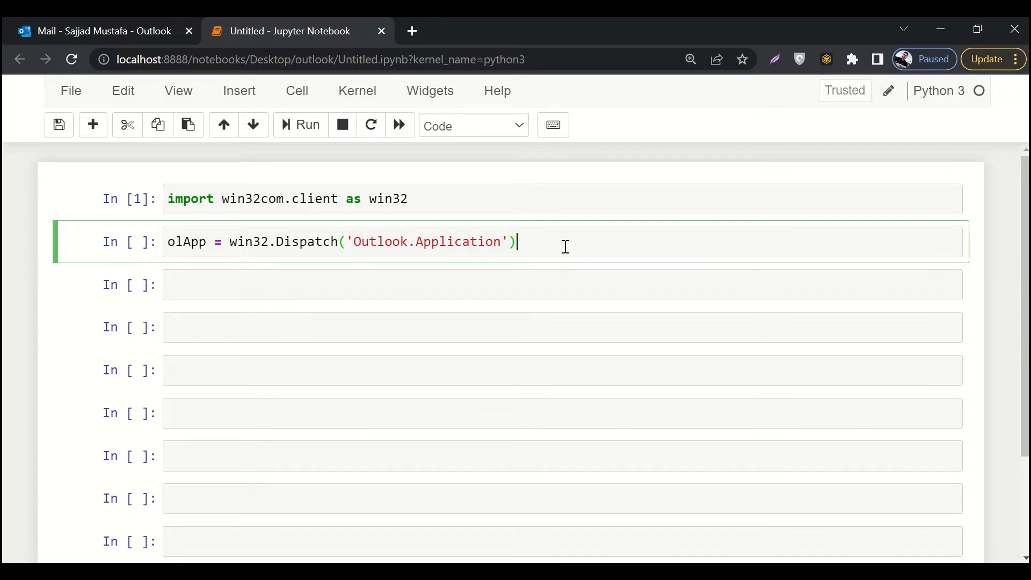
{"action": "double_click", "coordinate": [386, 199]}
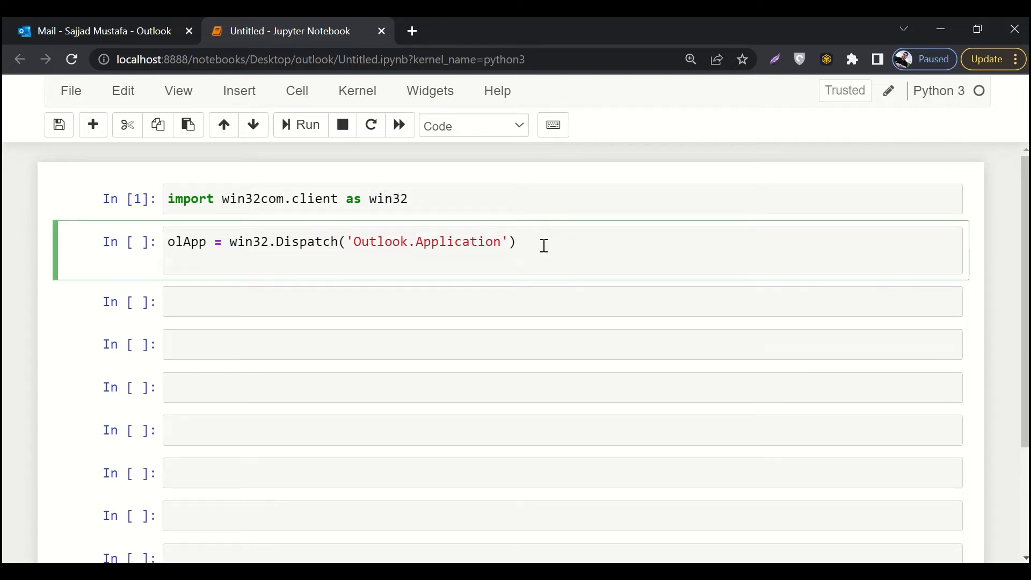
- Add olNS = olApp.GetNameSpace('MAPI') on a new line and run the cell
{"action": "key", "text": "Enter"}
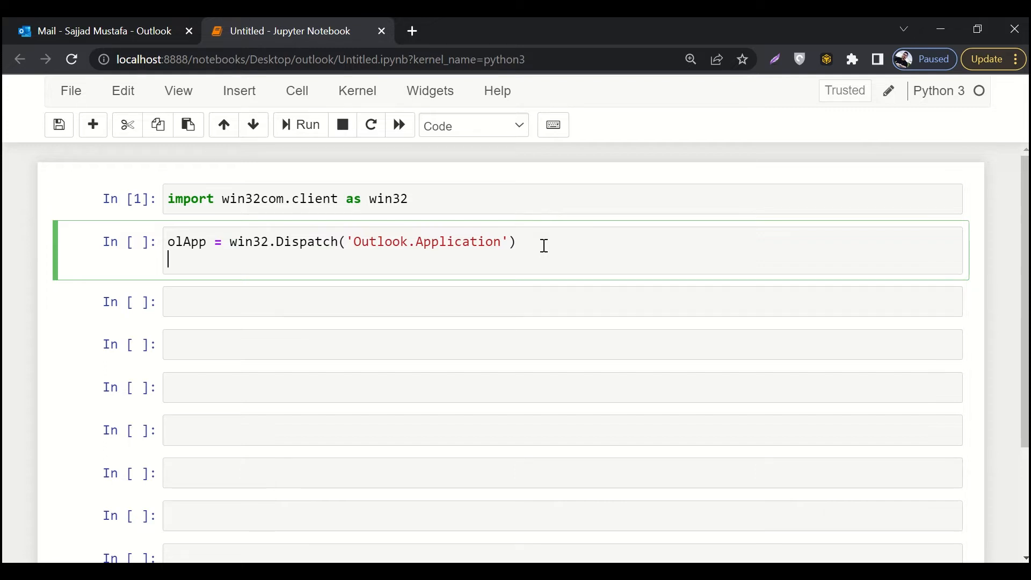
{"action": "type", "text": "olNS"}
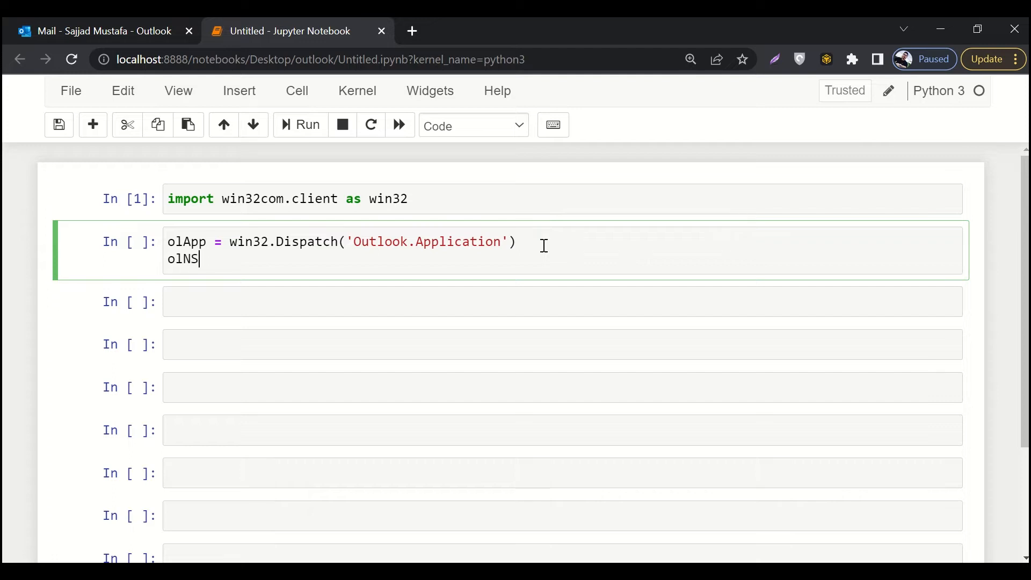
{"action": "type", "text": "="}
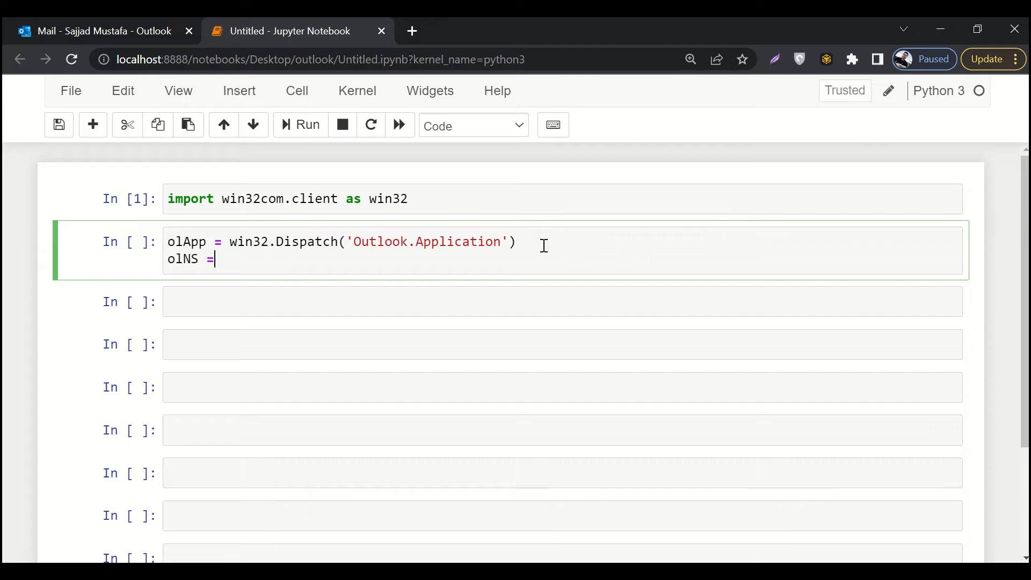
{"action": "type", "text": "ol"}
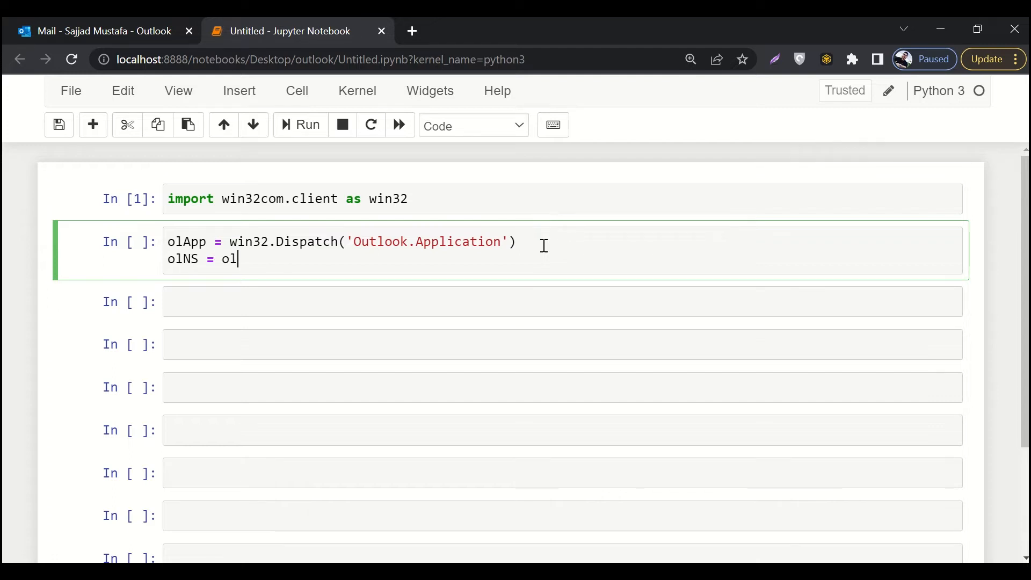
{"action": "type", "text": "Ap"}
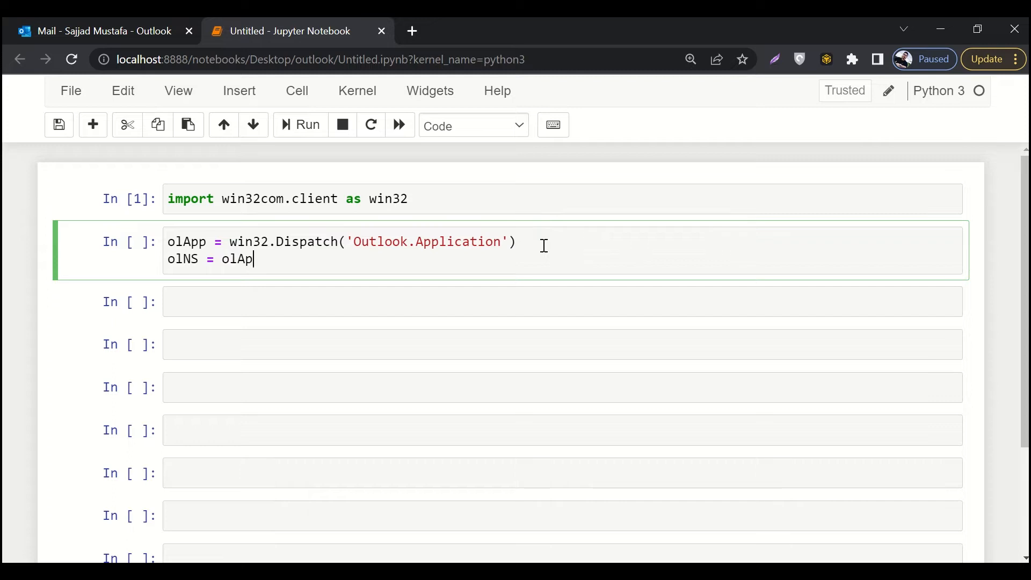
{"action": "type", "text": "p."}
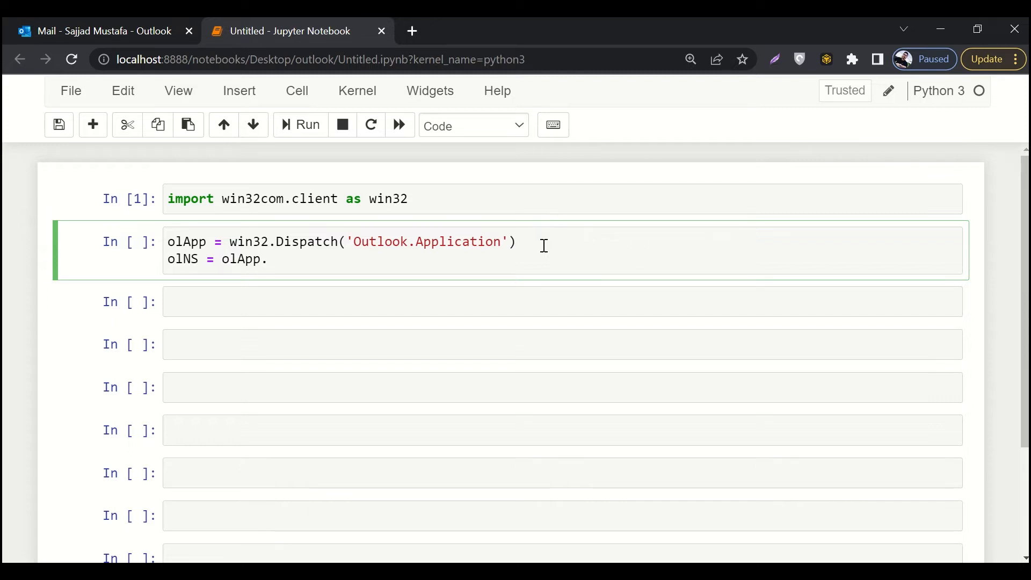
{"action": "type", "text": "GetN"}
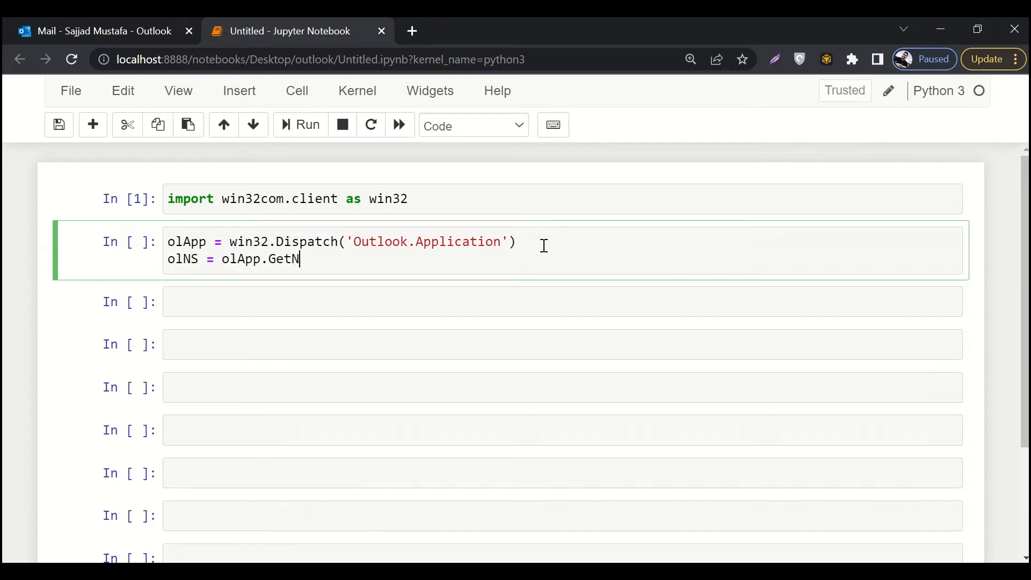
{"action": "type", "text": "a"}
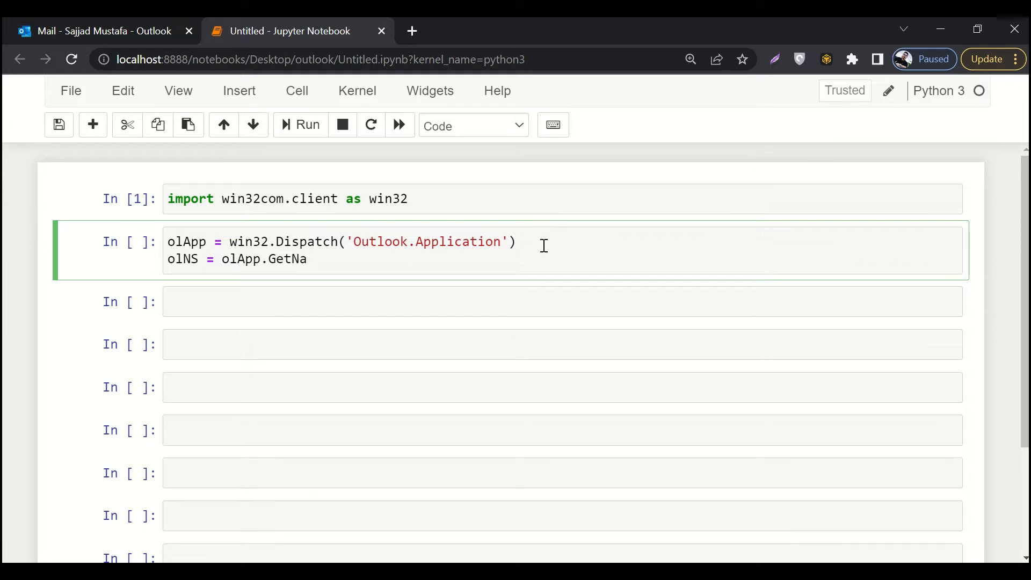
{"action": "type", "text": "meS"}
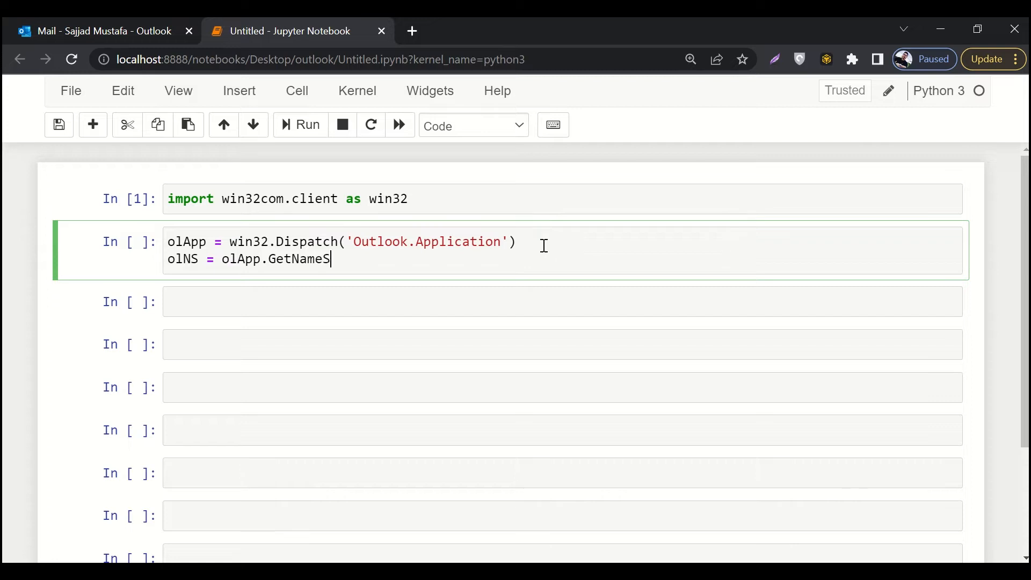
{"action": "type", "text": "pace"}
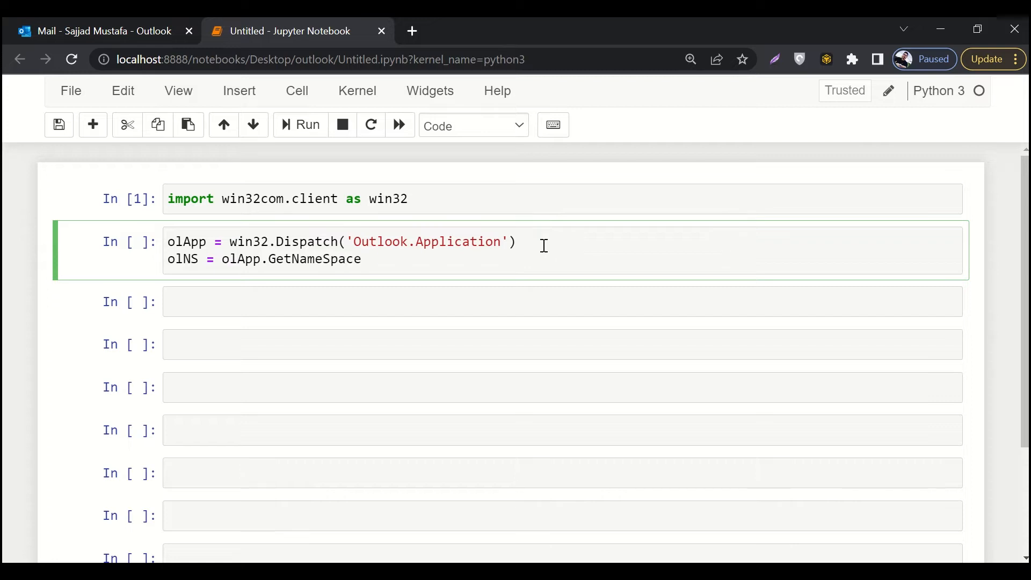
{"action": "type", "text": "('')"}
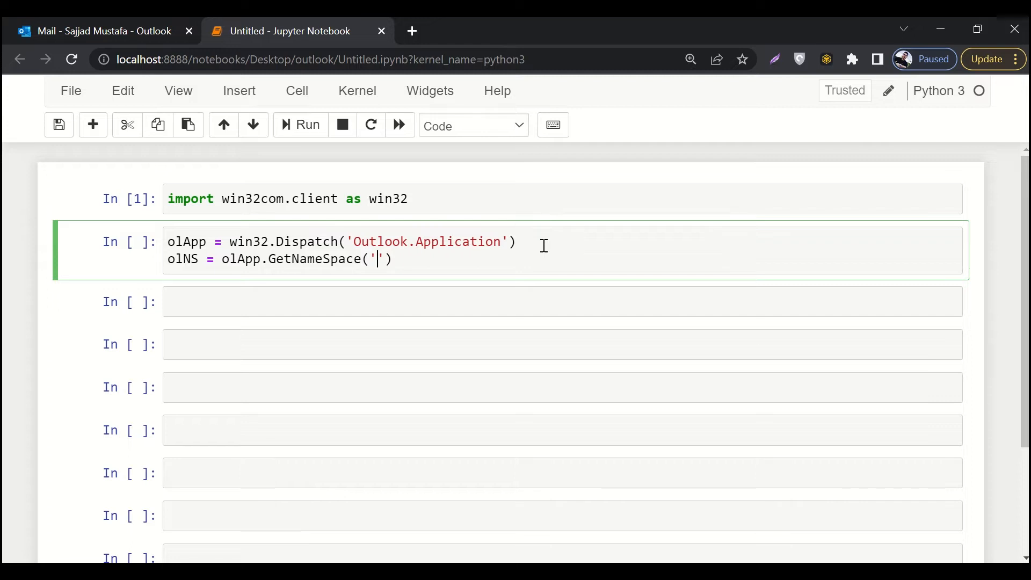
{"action": "type", "text": "MAP"}
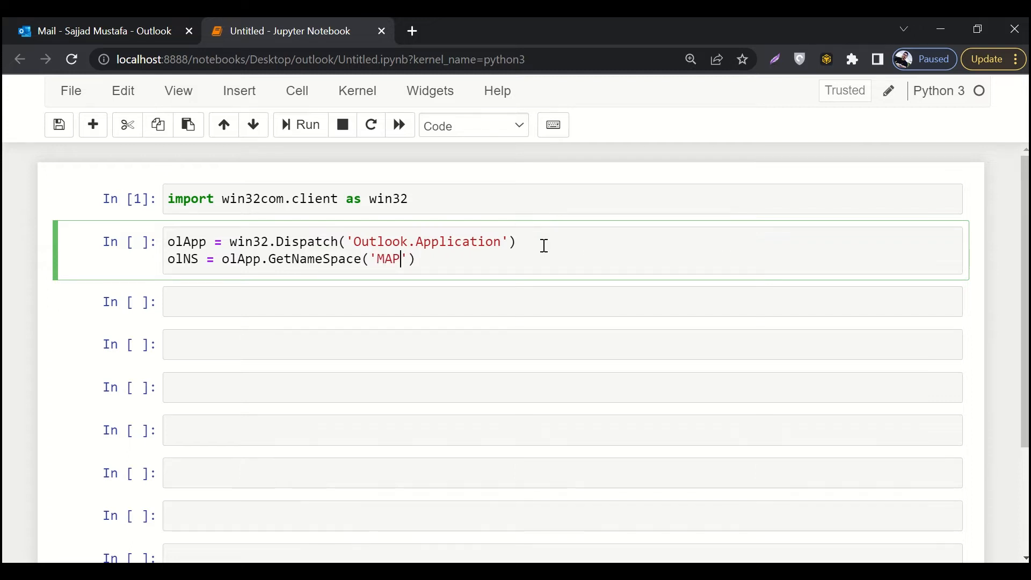
{"action": "type", "text": "I"}
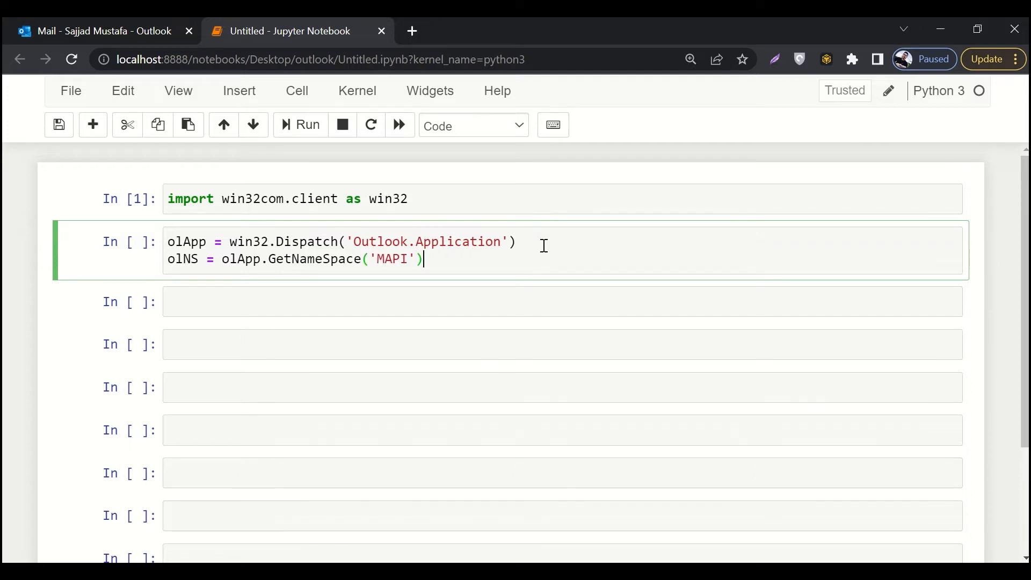
{"action": "key", "text": "enter"}
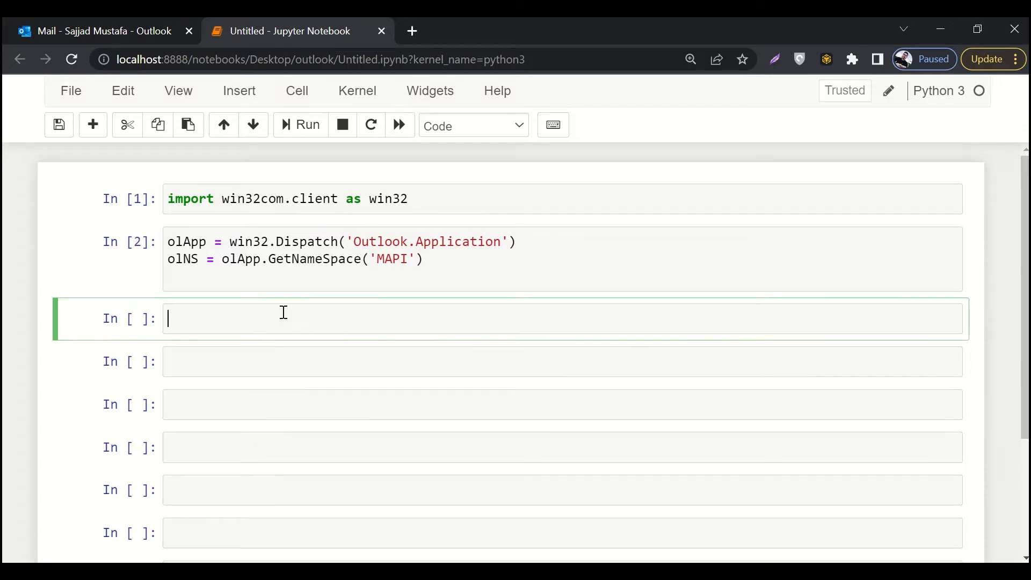
{"action": "mouse_move", "coordinate": [586, 333]}
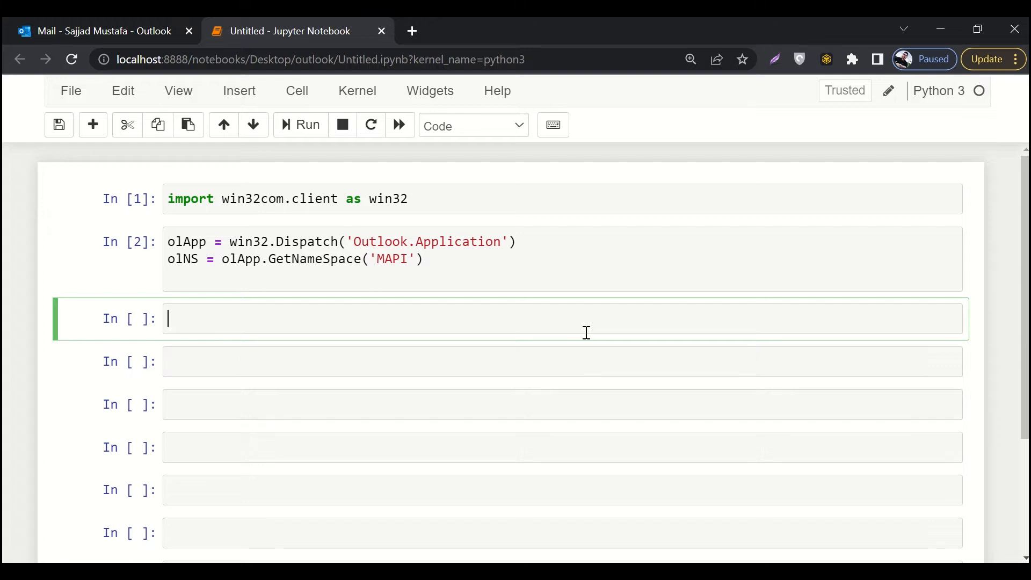
- Write mail_item = olApp.CreateItem(0) in the third cell
{"action": "type", "text": "mail_"}
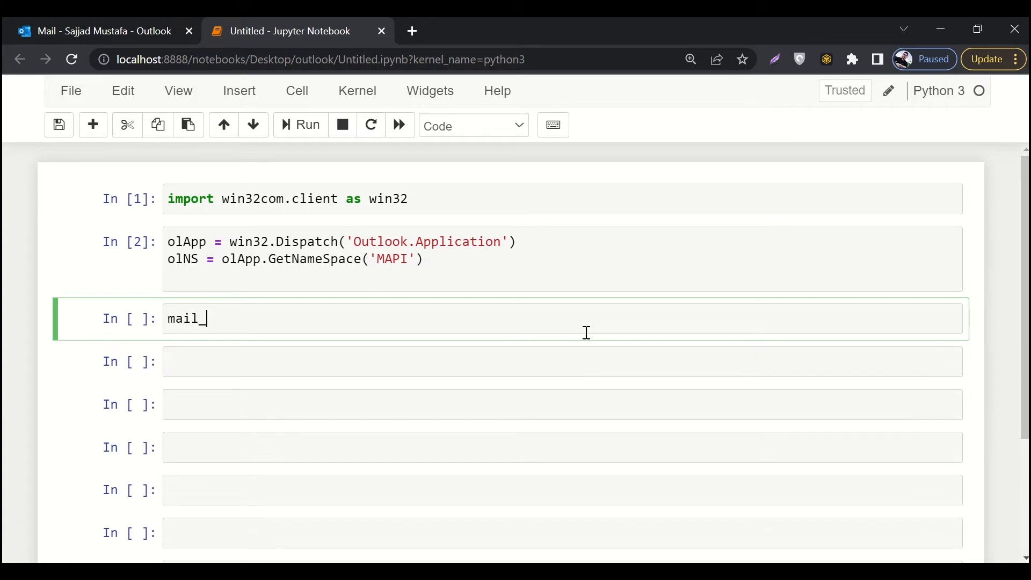
{"action": "type", "text": "item ="}
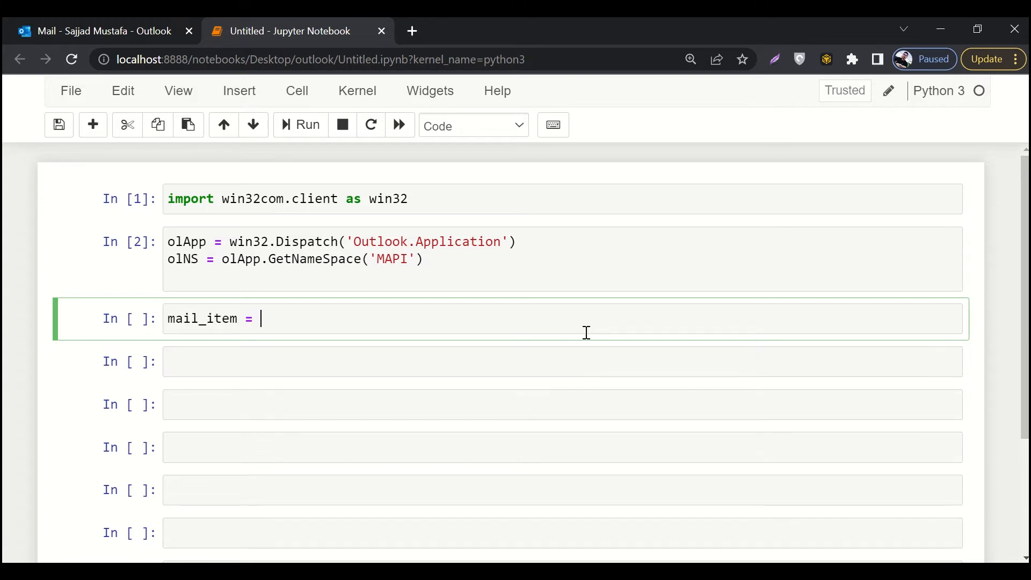
{"action": "type", "text": "ol"}
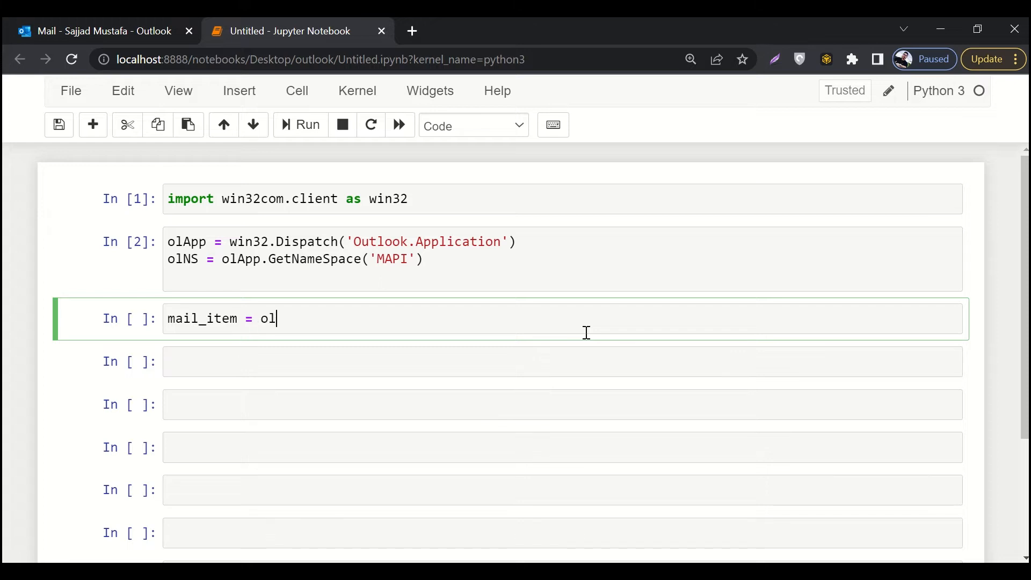
{"action": "type", "text": "A"}
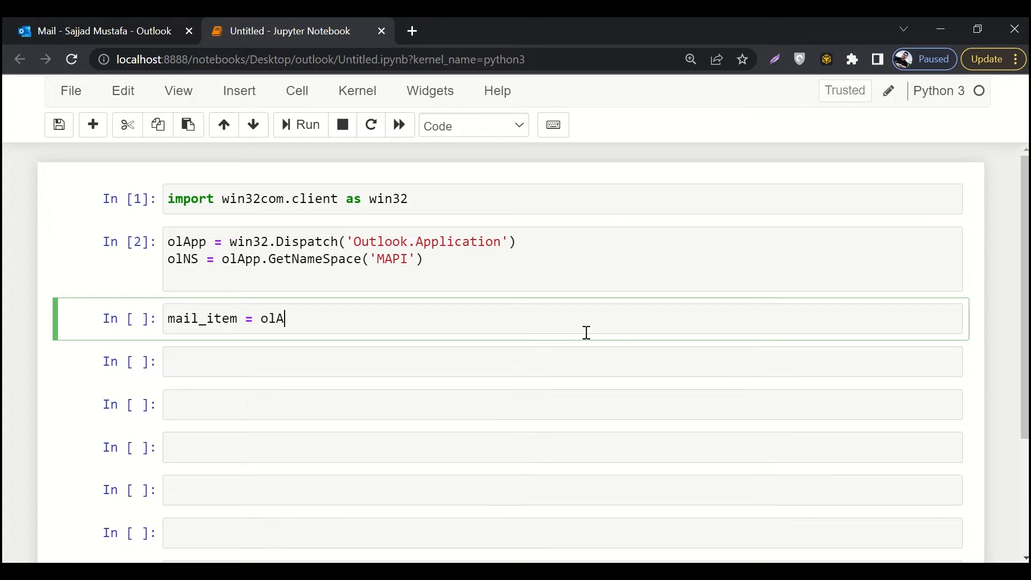
{"action": "type", "text": "pp."}
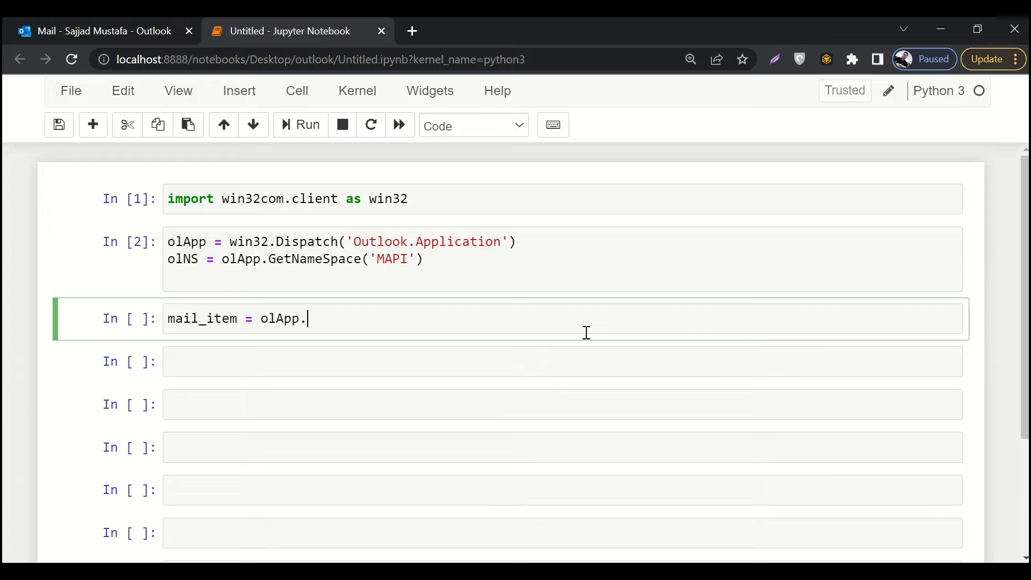
{"action": "type", "text": "Cre"}
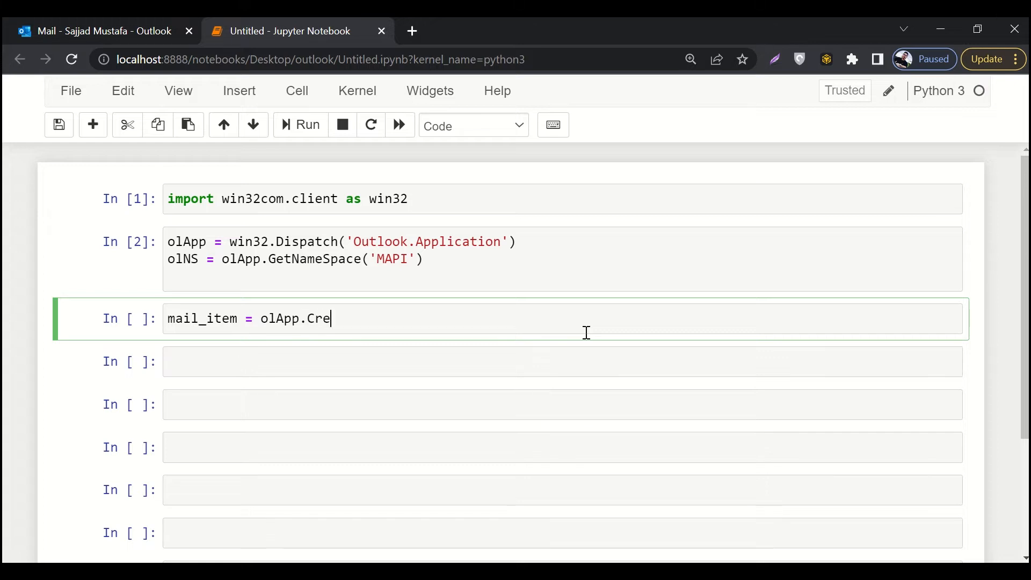
{"action": "type", "text": "ate"}
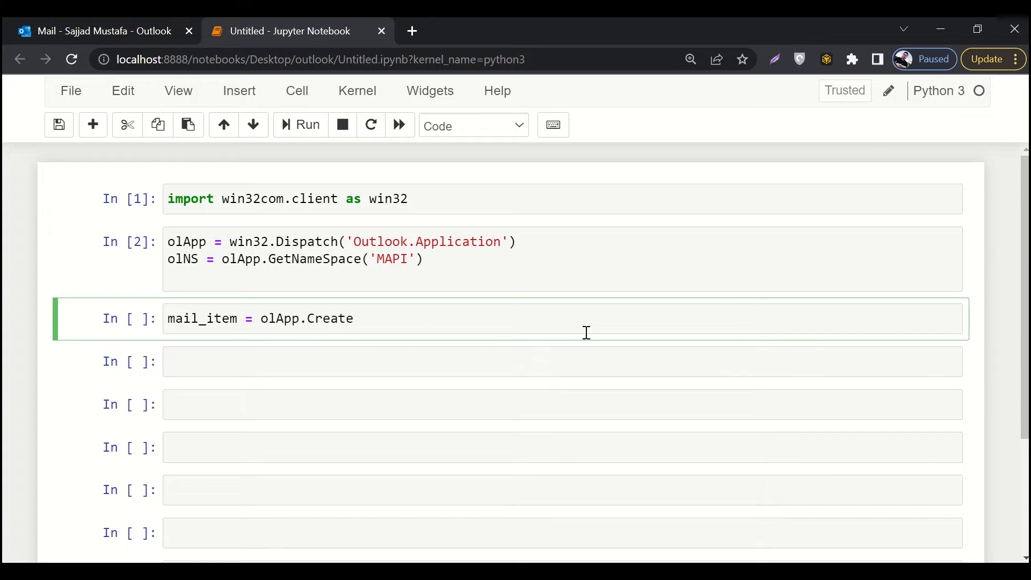
{"action": "type", "text": "Item"}
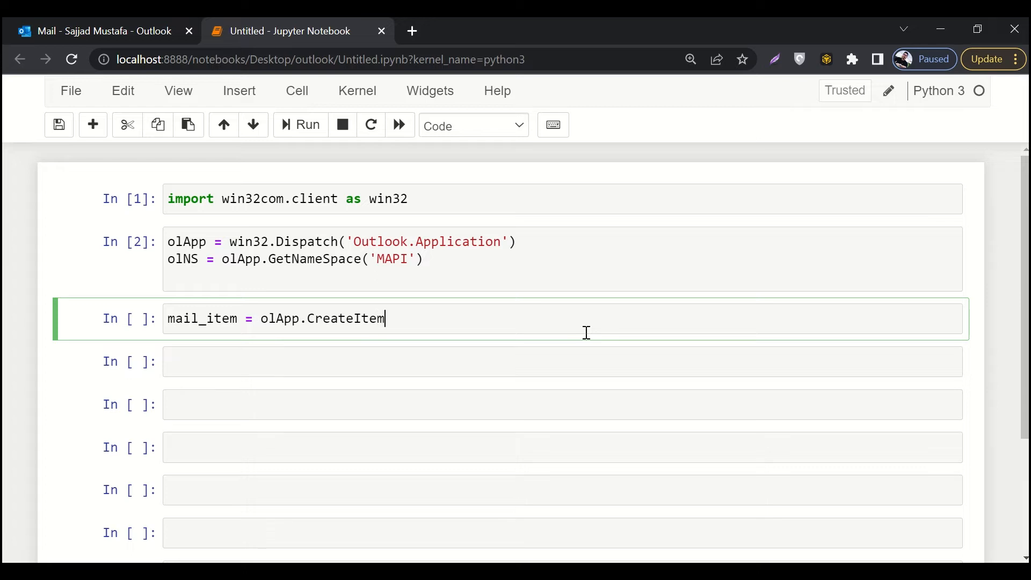
{"action": "type", "text": "()"}
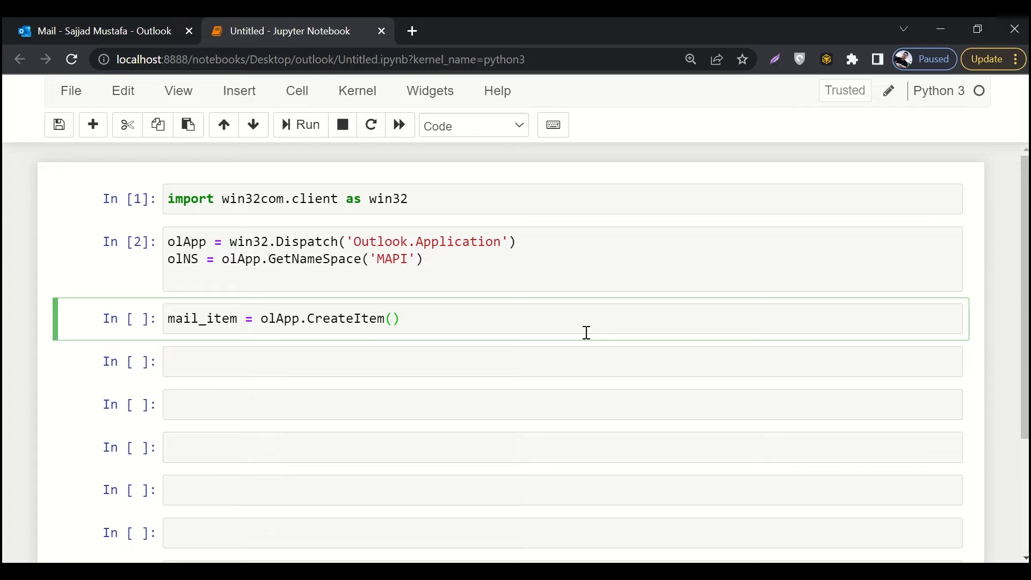
{"action": "type", "text": "0"}
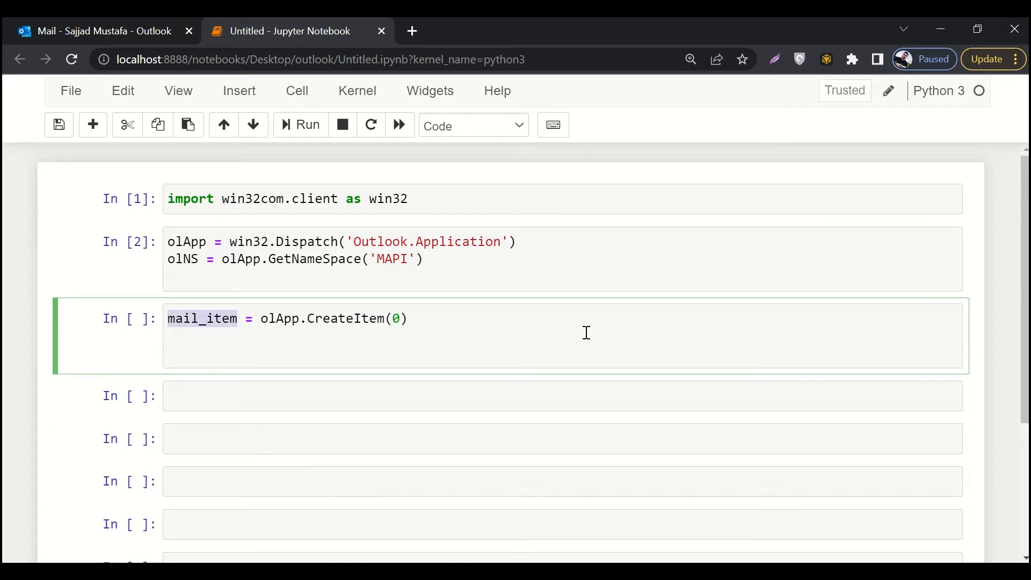
- Set mail_item.Subject = "Just Testing" on a new line
{"action": "key", "text": "Enter"}
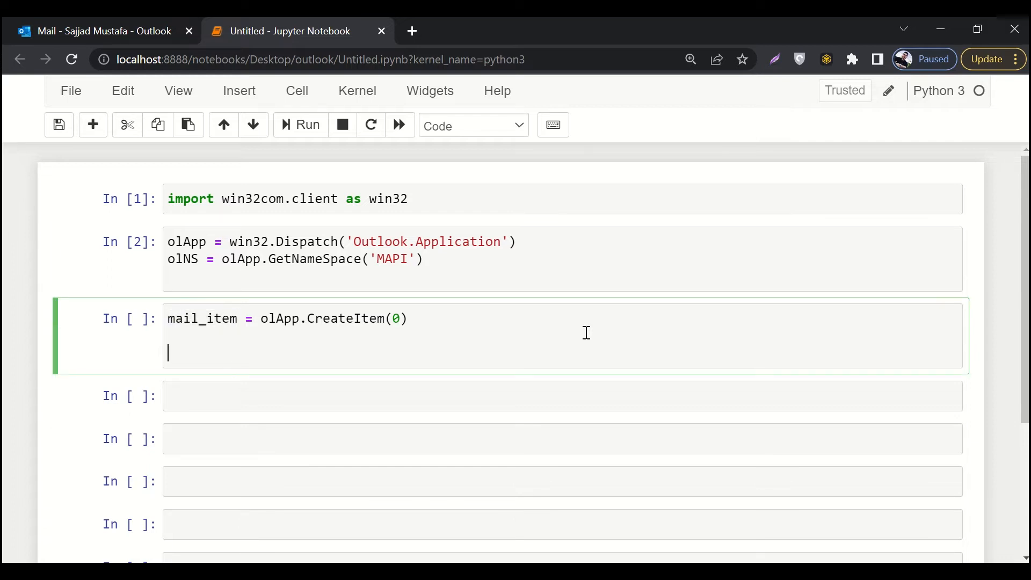
{"action": "type", "text": "mail_item.Su"}
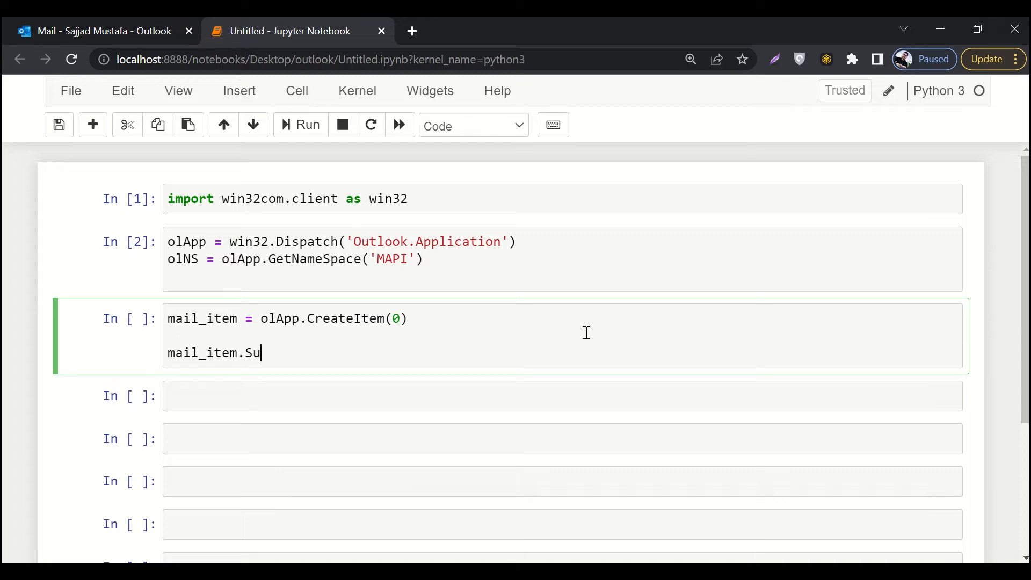
{"action": "type", "text": "bject"}
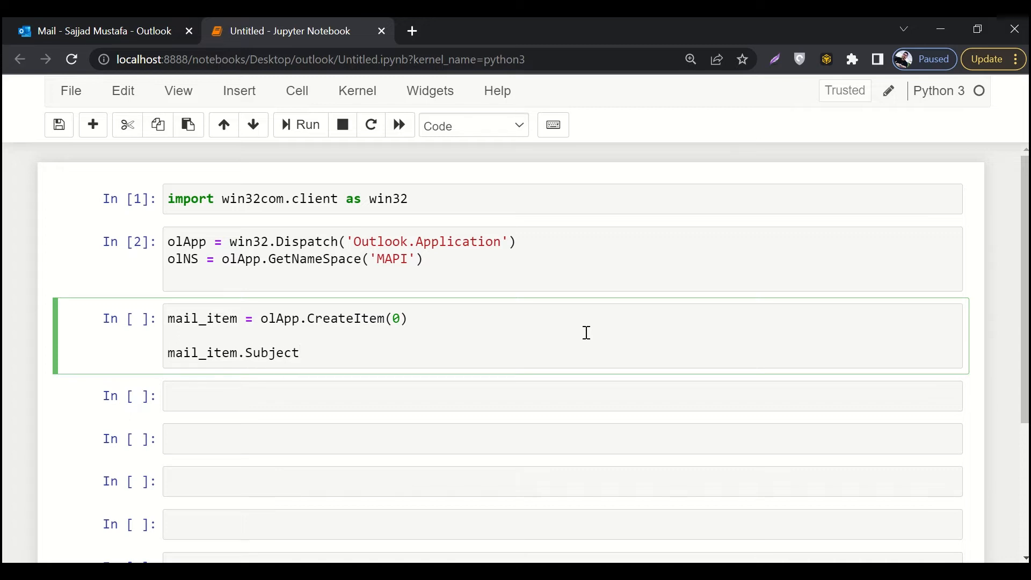
{"action": "type", "text": "="}
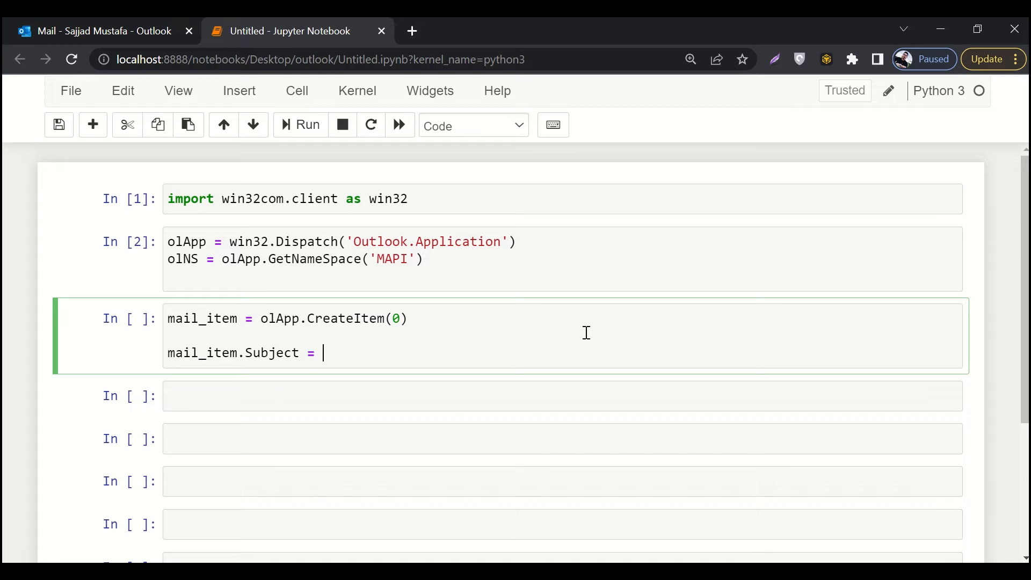
{"action": "type", "text": "\"\""}
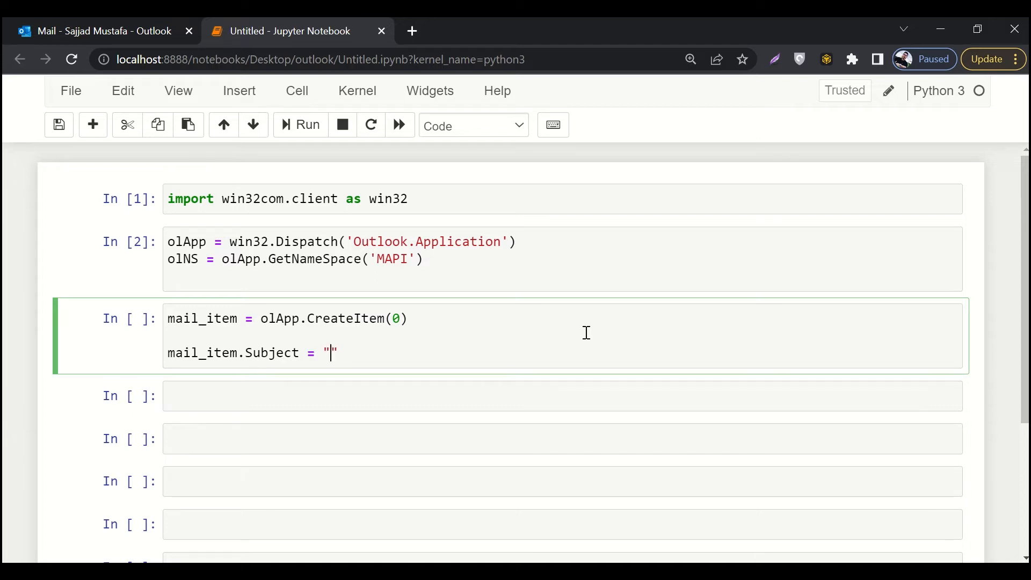
{"action": "type", "text": "Just"}
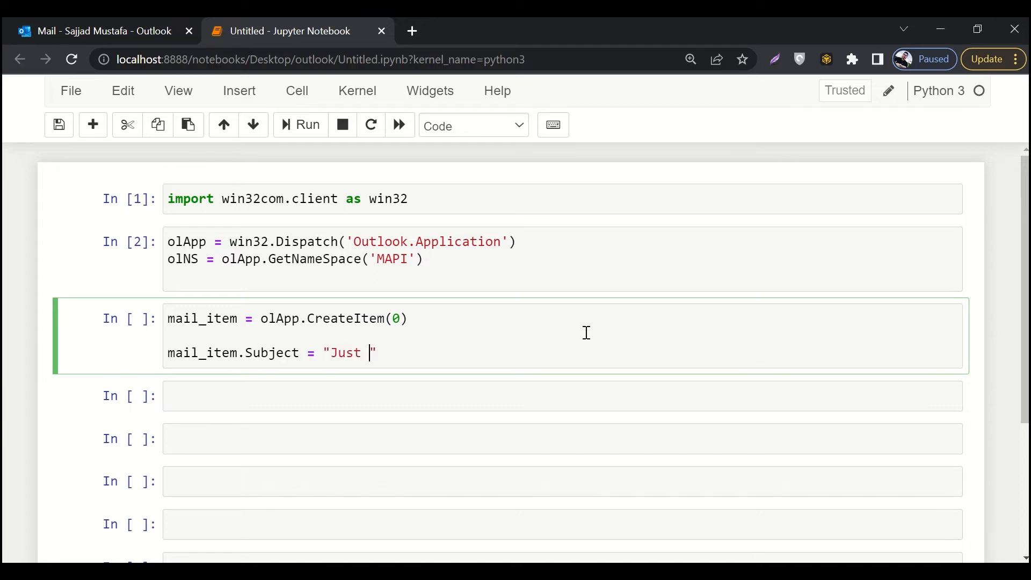
{"action": "type", "text": "Testing"}
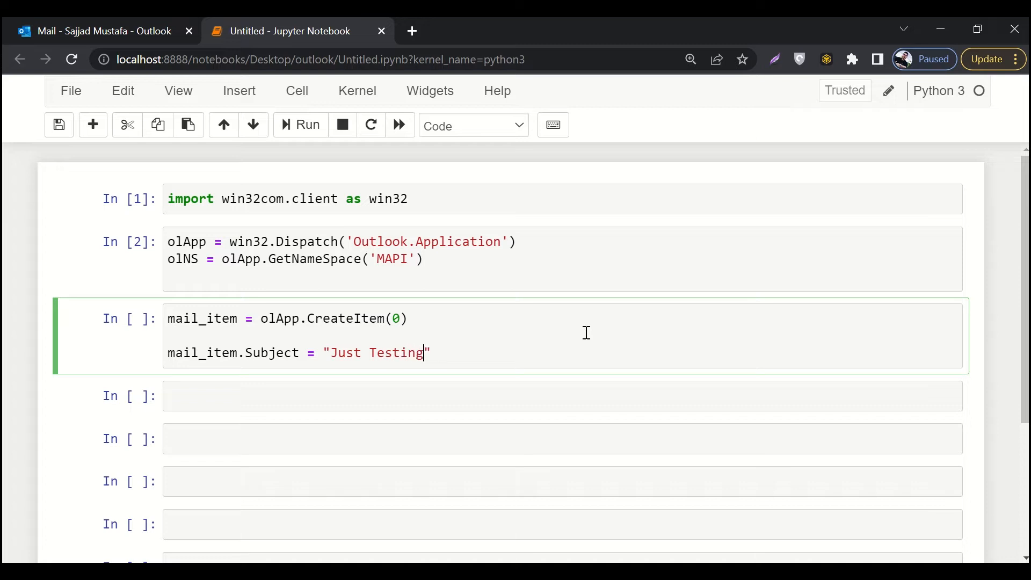
- Set mail_item.BodyFormat = 1 and start a new line
{"action": "type", "text": "mail_item"}
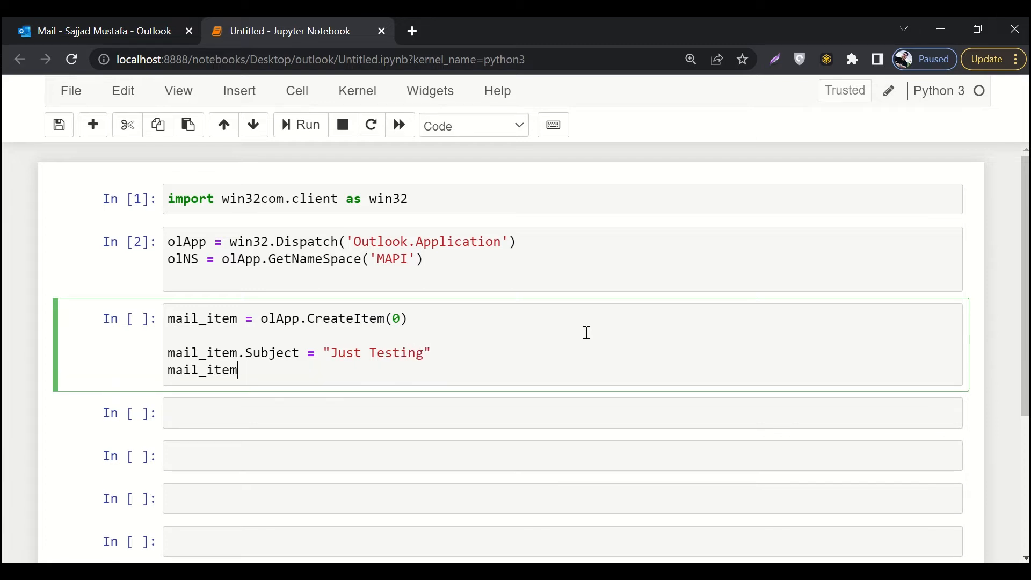
{"action": "type", "text": ".B"}
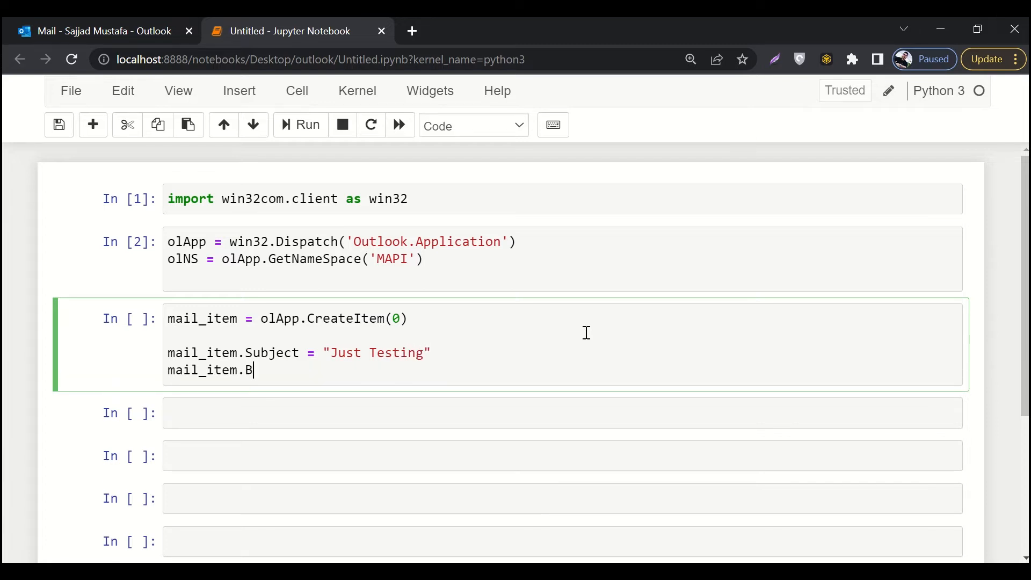
{"action": "type", "text": "odyF"}
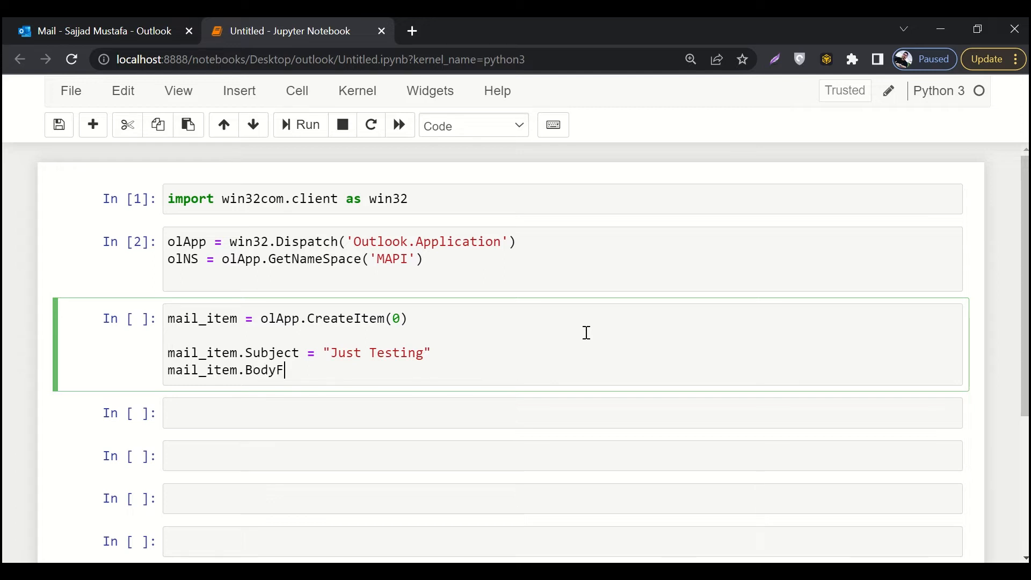
{"action": "type", "text": "ormate"}
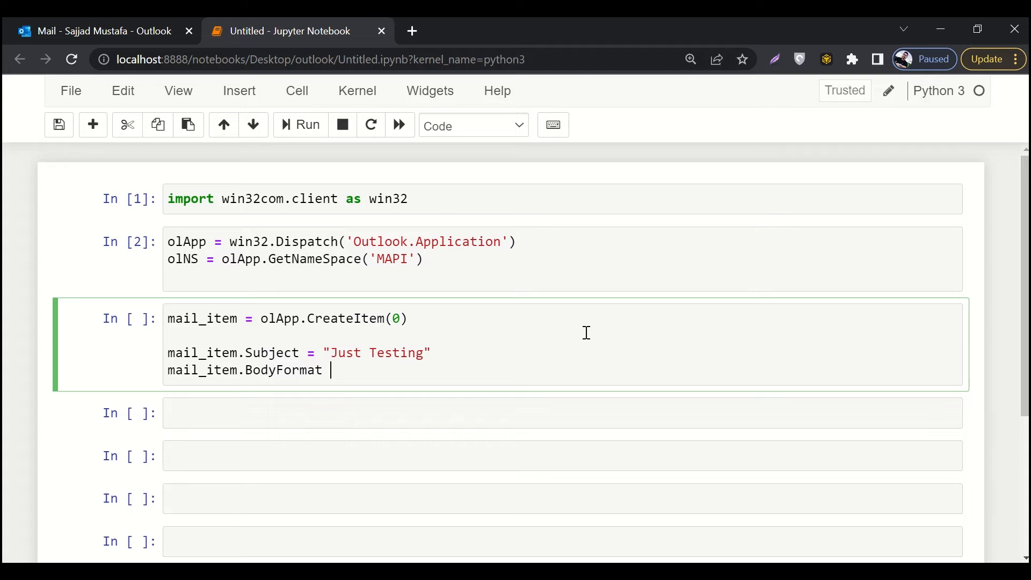
{"action": "type", "text": "= 1"}
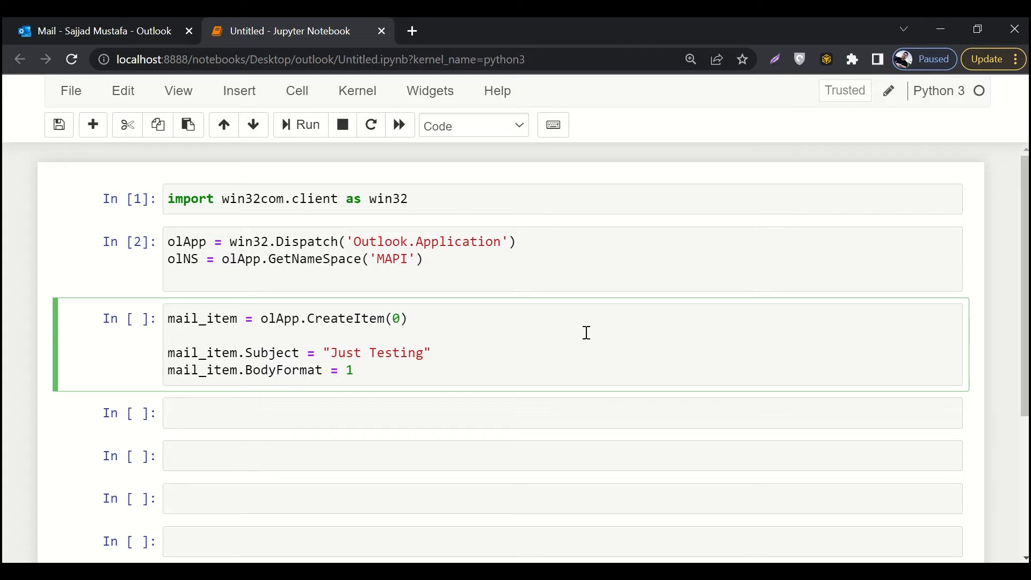
{"action": "key", "text": "Enter"}
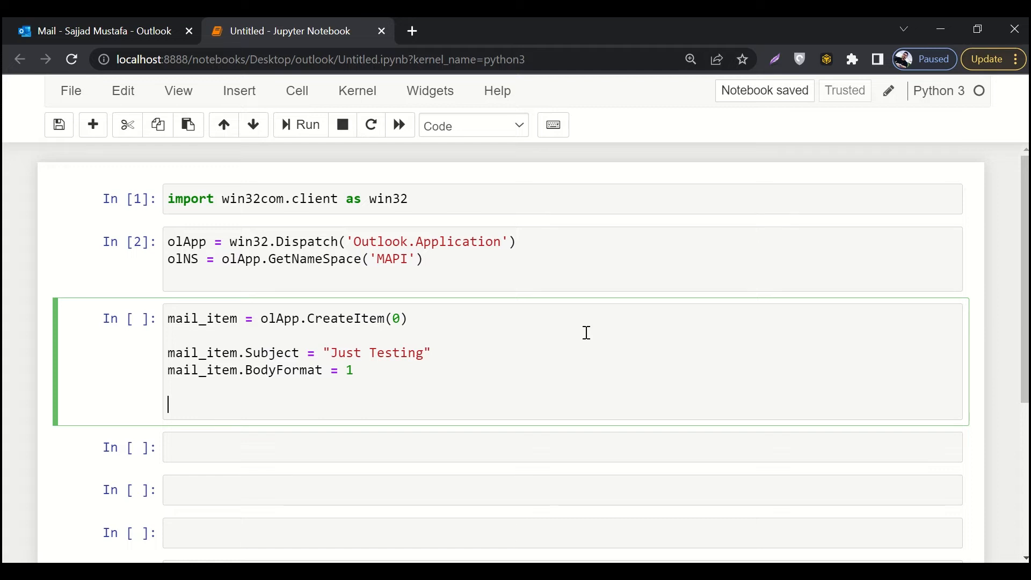
- Set mail_item.Body to "Hello, How are you? I am sending this email for testing purpose."
{"action": "type", "text": "mail_item."}
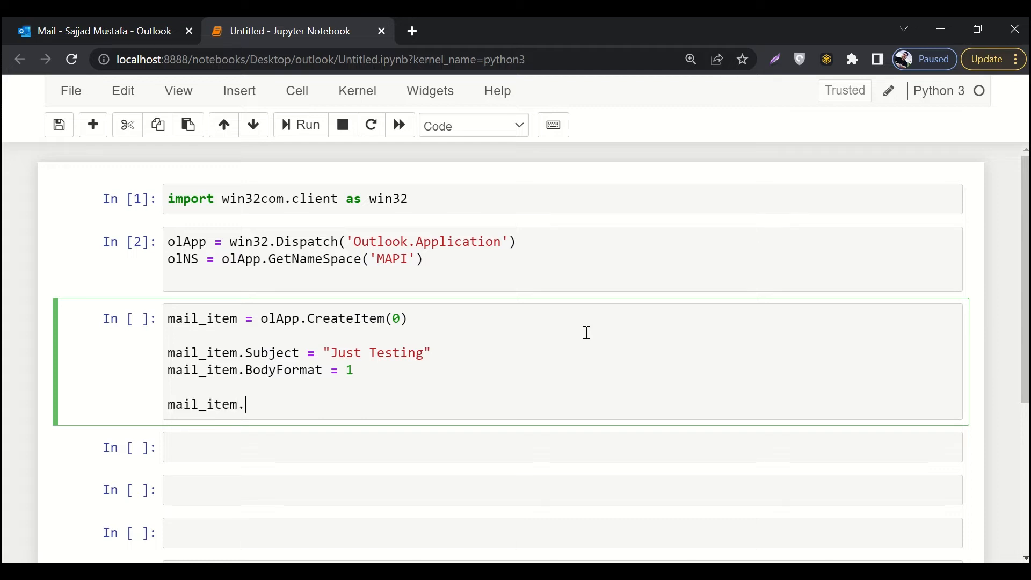
{"action": "type", "text": "Body ="}
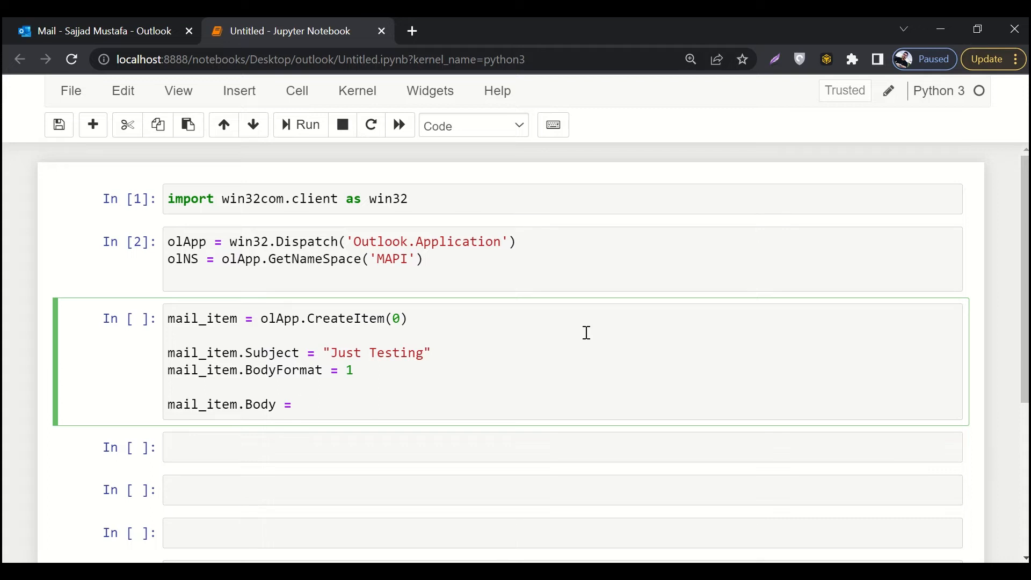
{"action": "type", "text": "\"\""}
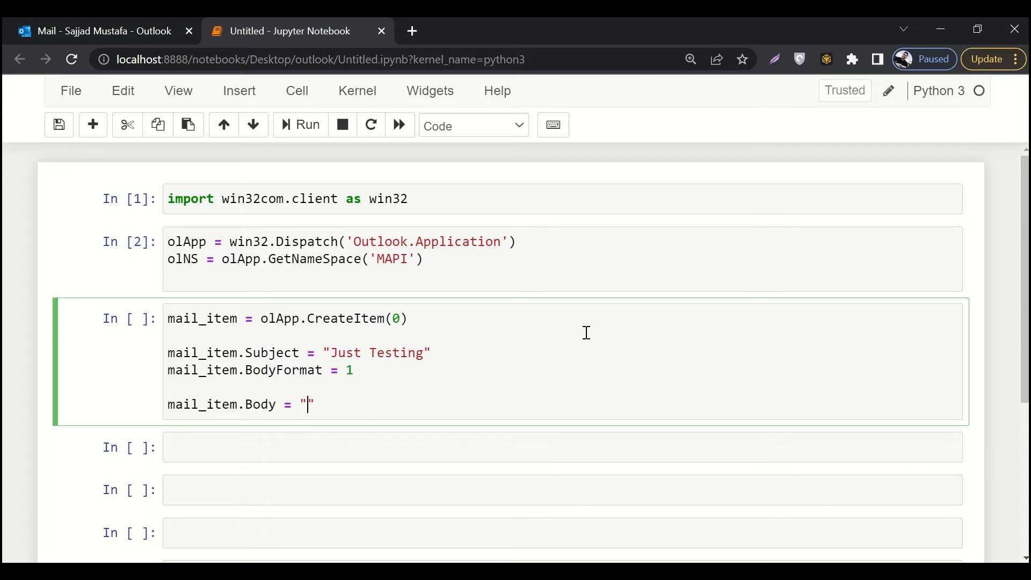
{"action": "type", "text": "Hel"}
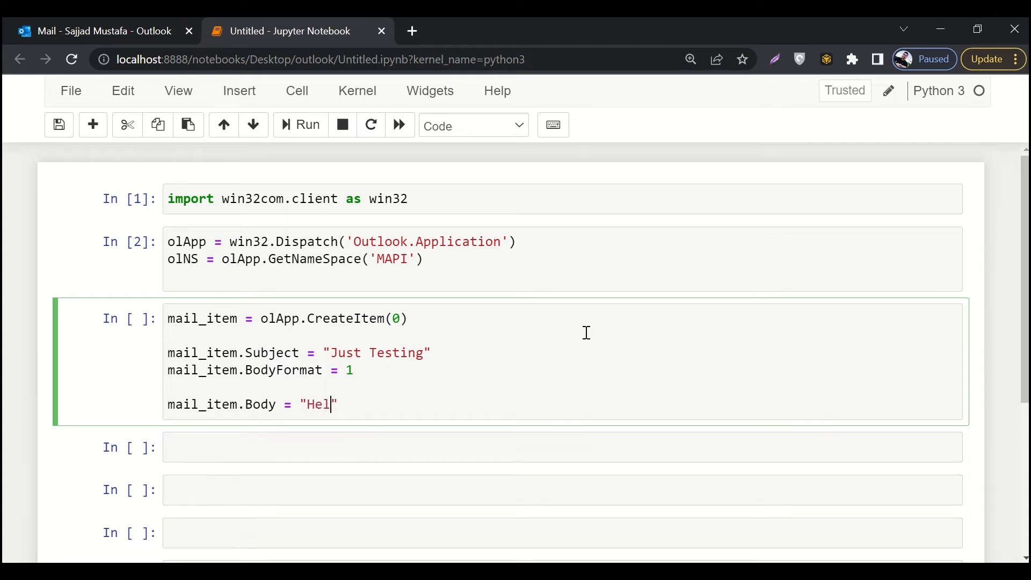
{"action": "type", "text": "lo, How"}
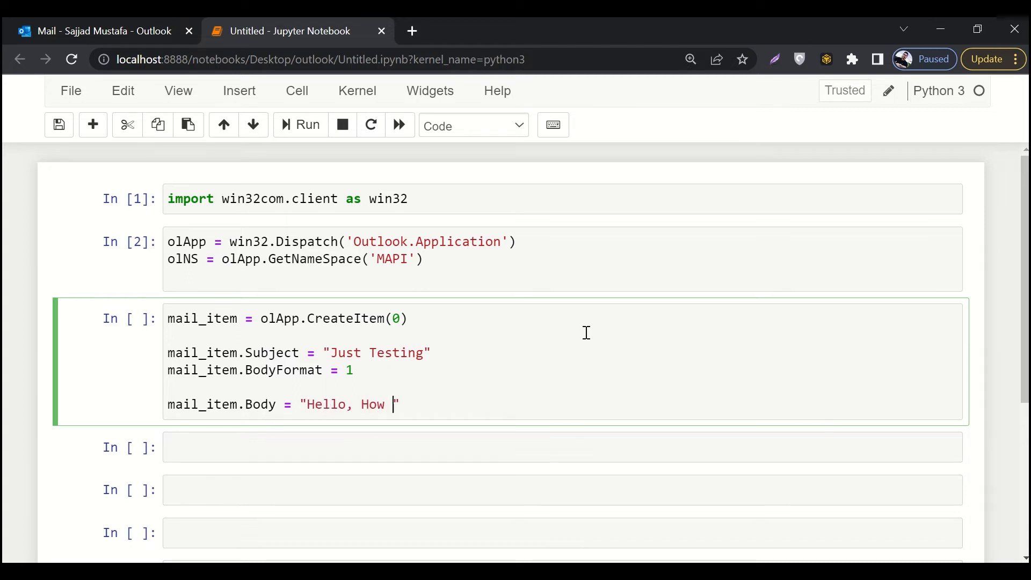
{"action": "type", "text": "are you"}
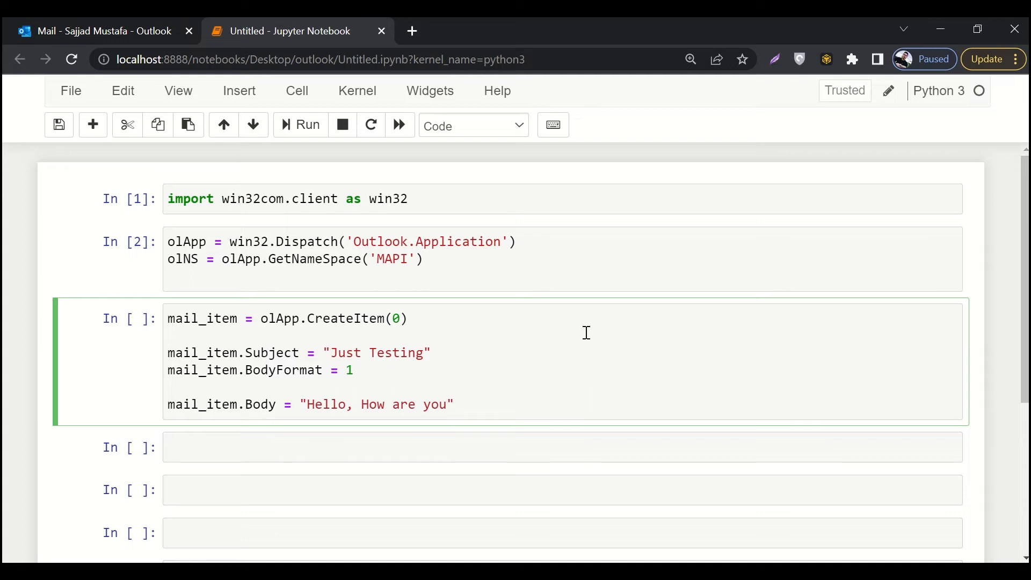
{"action": "type", "text": "? Ia"}
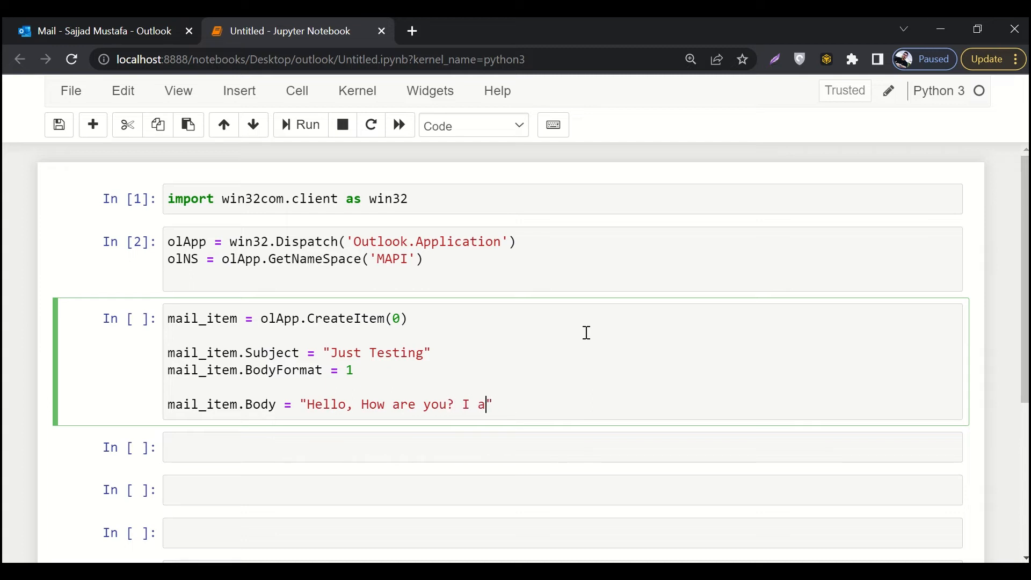
{"action": "type", "text": "m se"}
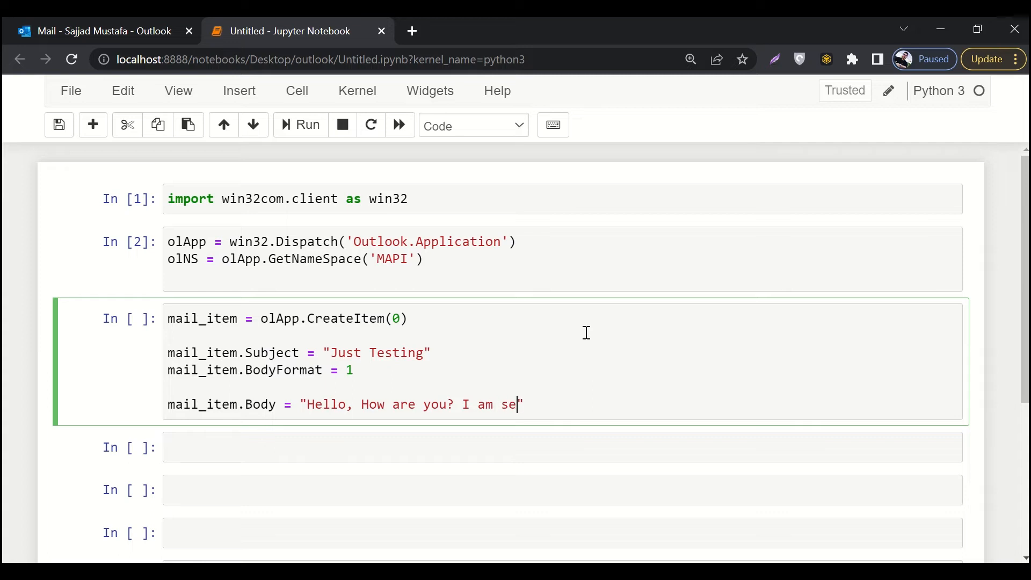
{"action": "type", "text": "nding this"}
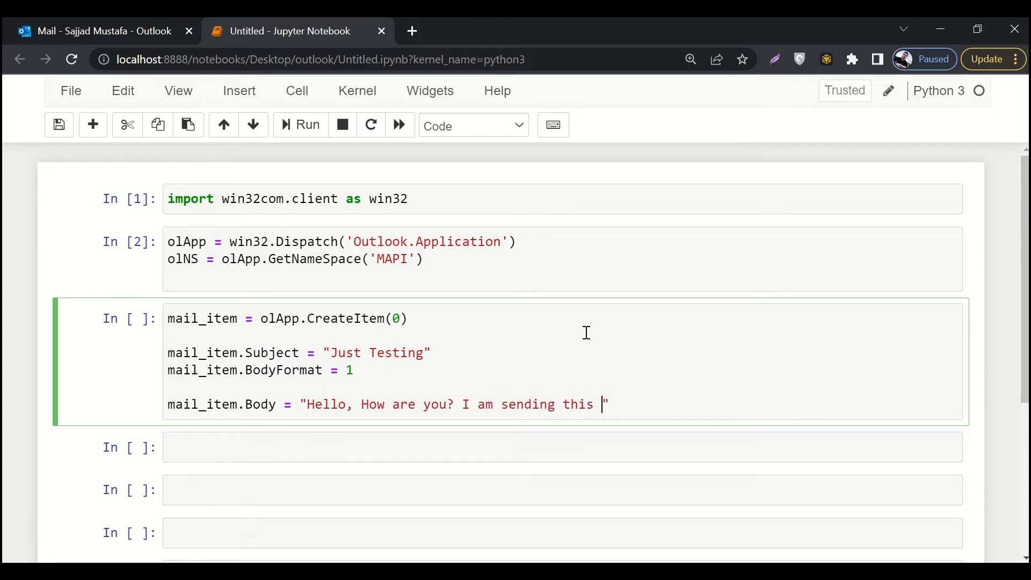
{"action": "type", "text": "email for"}
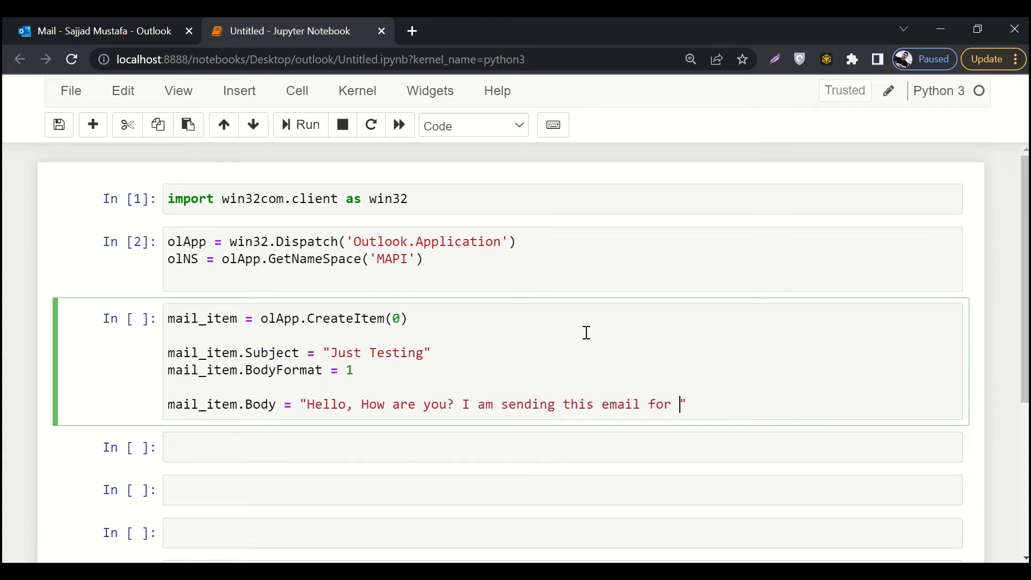
{"action": "type", "text": "testing"}
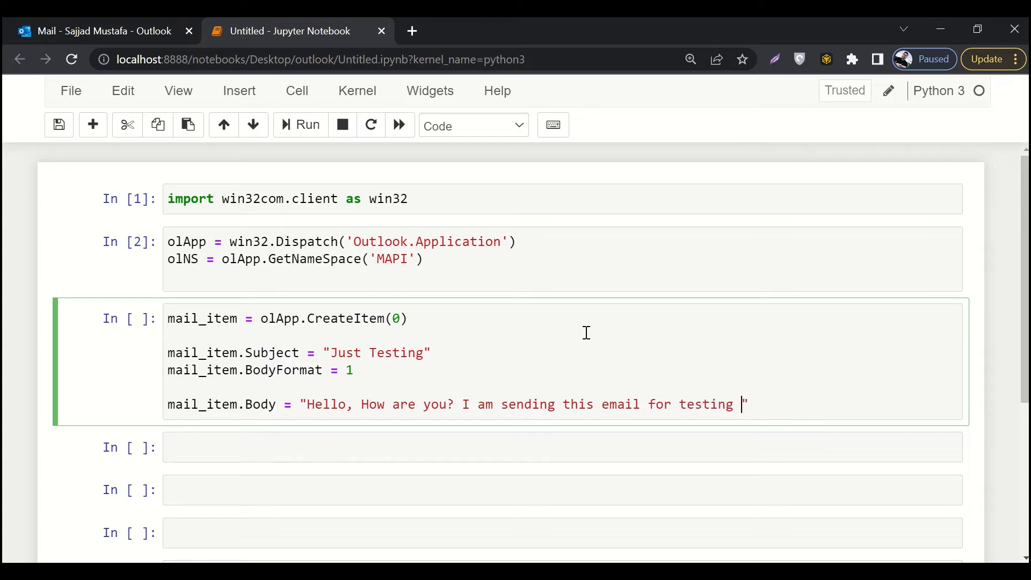
{"action": "type", "text": "purpose"}
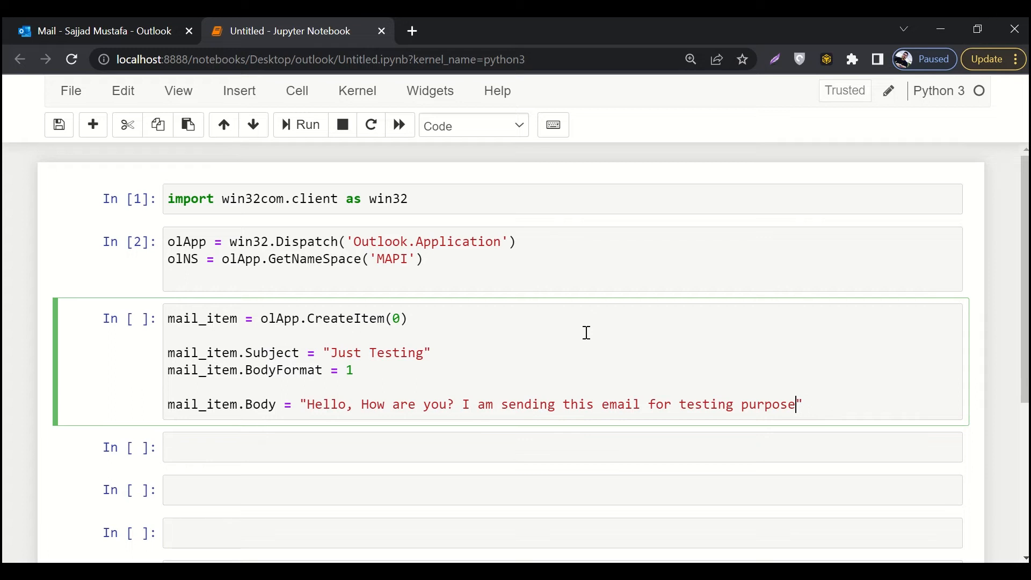
{"action": "type", "text": "."}
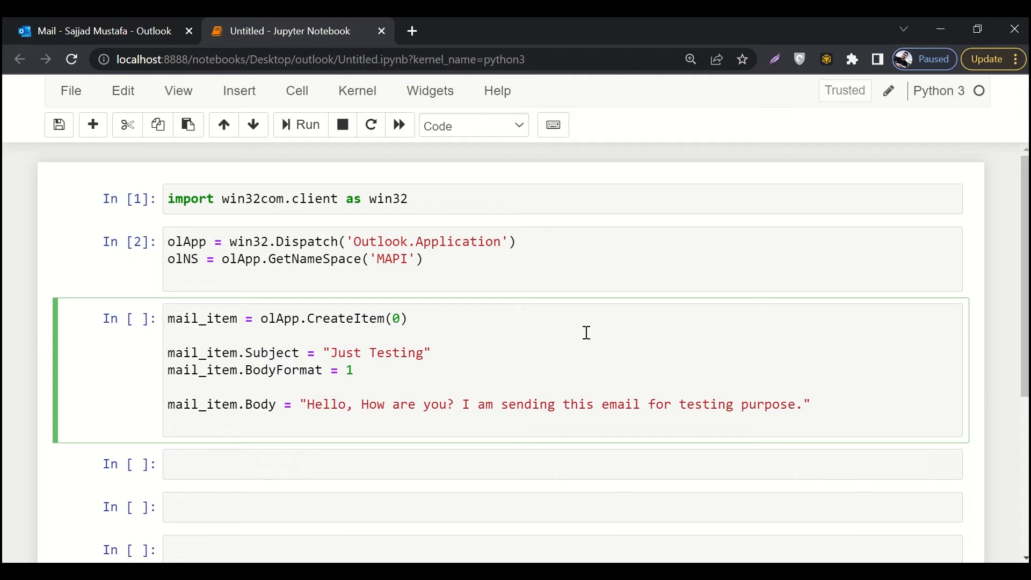
{"action": "type", "text": "mail_item."}
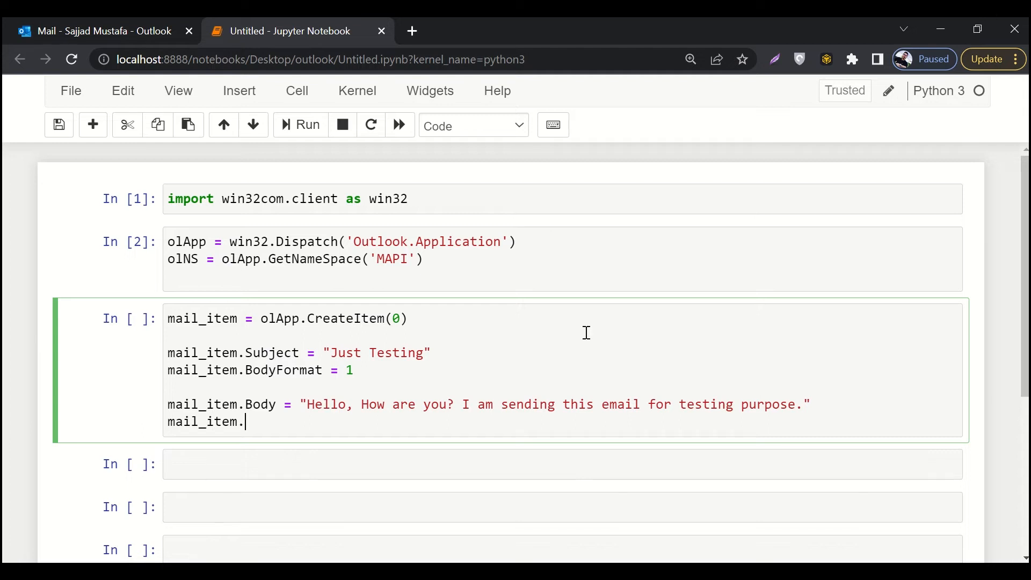
{"action": "type", "text": "Sender ="}
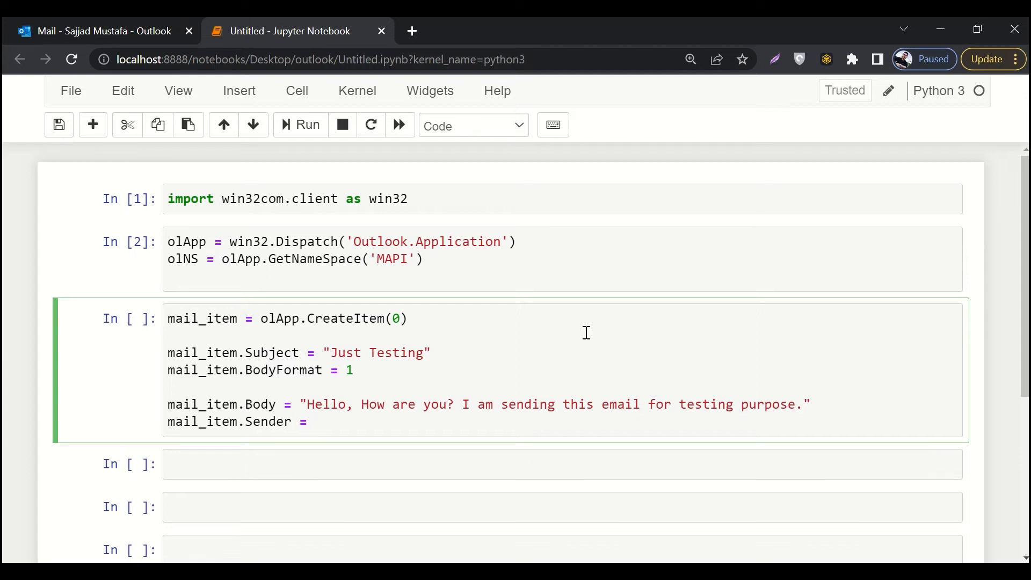
{"action": "type", "text": "\""}
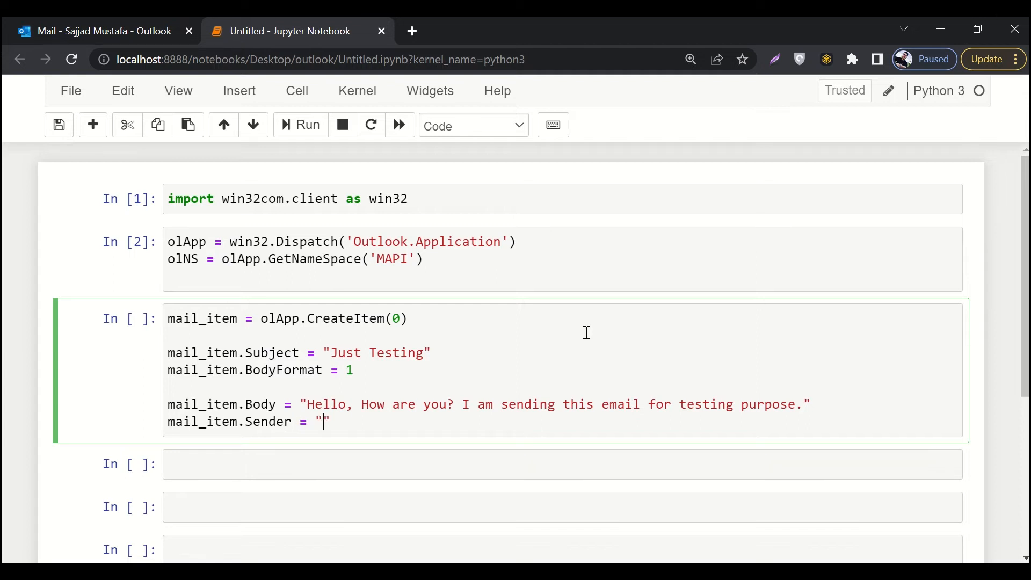
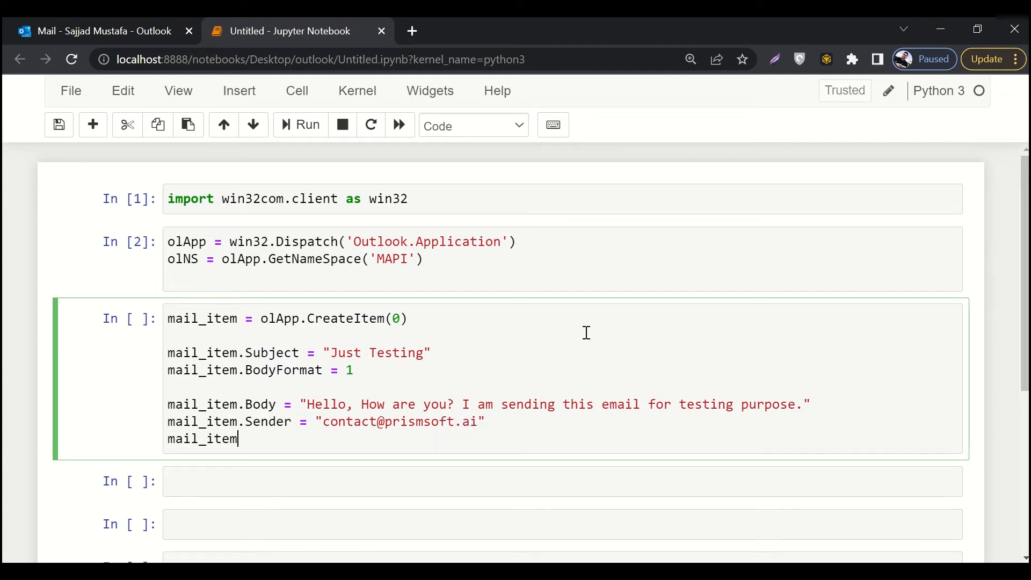
{"action": "type", "text": "."}
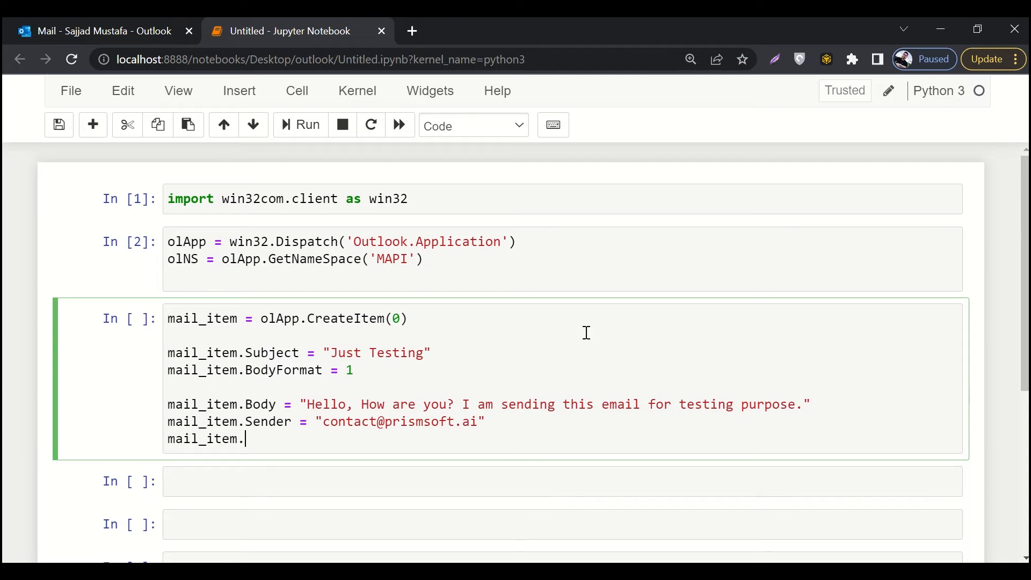
{"action": "type", "text": "To ="}
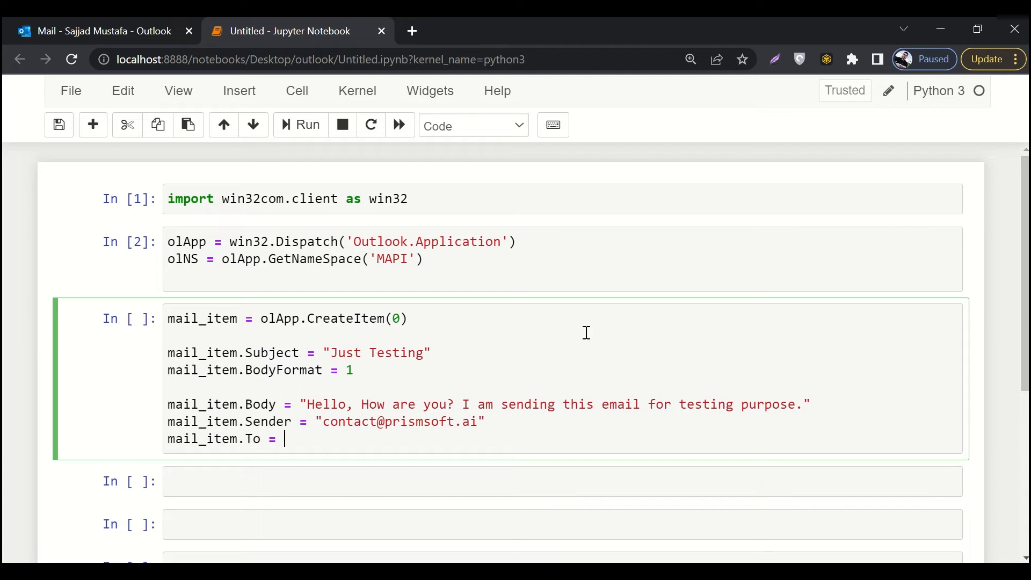
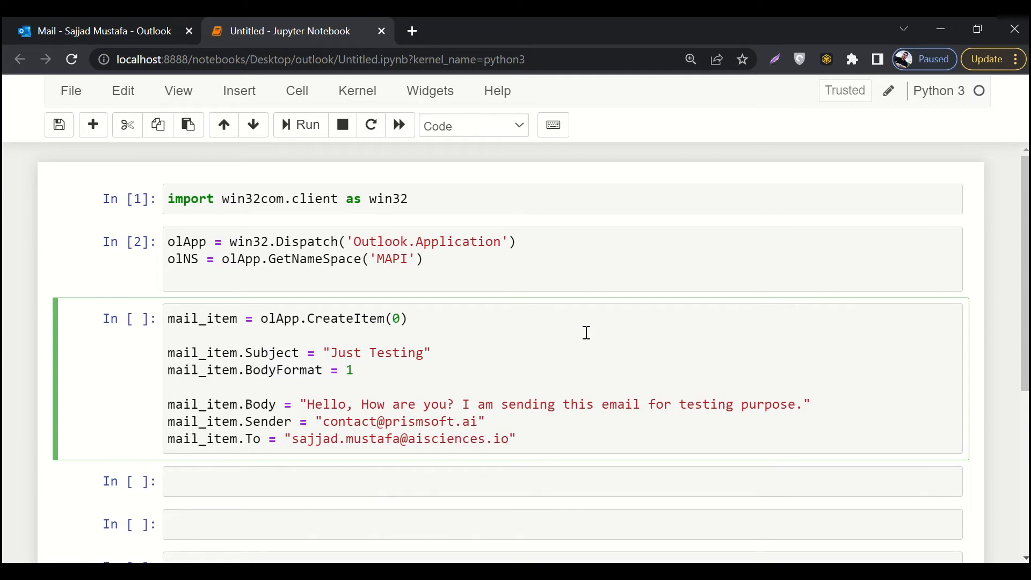
{"action": "scroll", "scroll_direction": "down", "scroll_amount": 3}
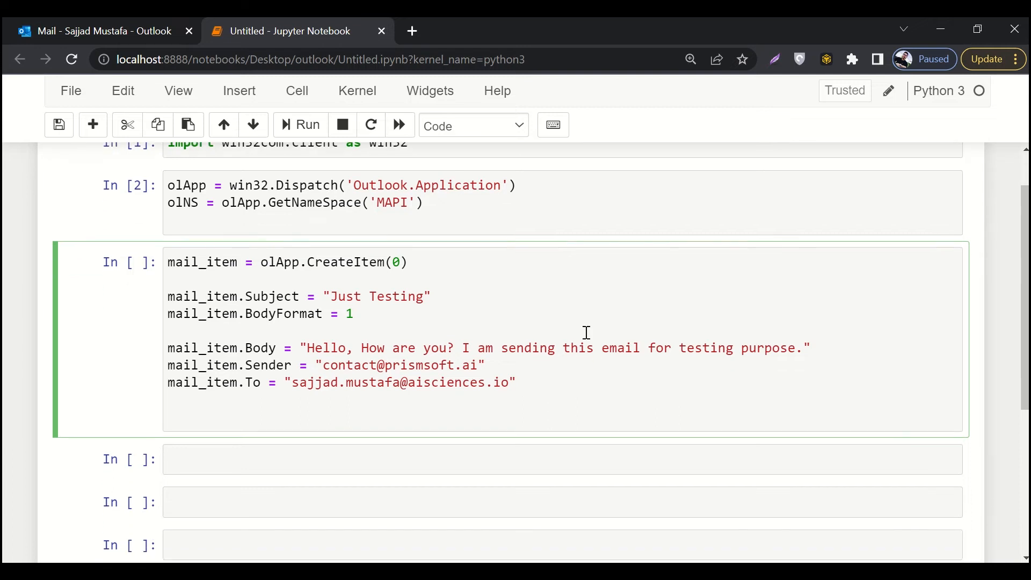
- Add mail_item.Display() and mail_item.save() calls to the mail cell
{"action": "type", "text": "m"}
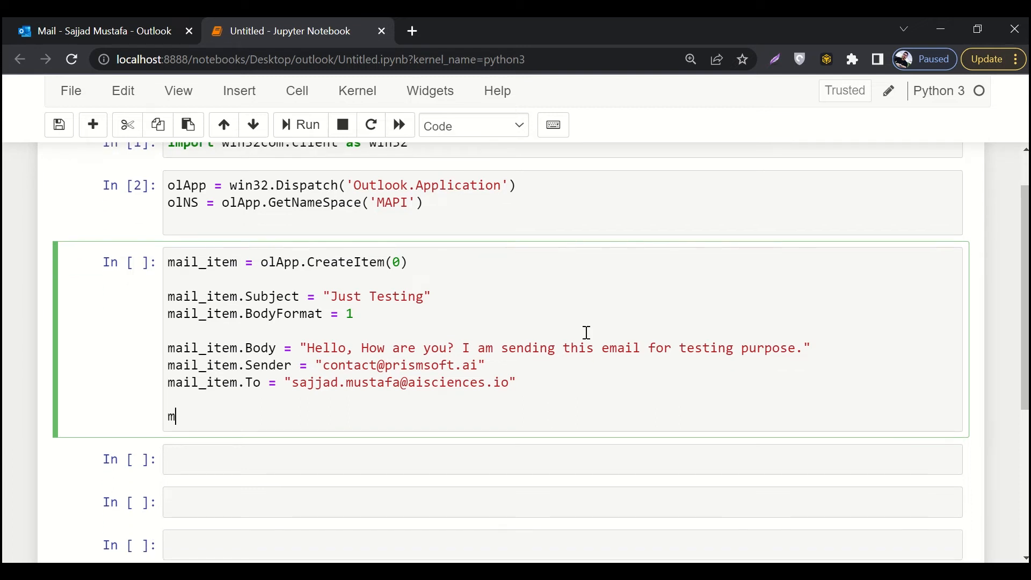
{"action": "type", "text": "ail_item"}
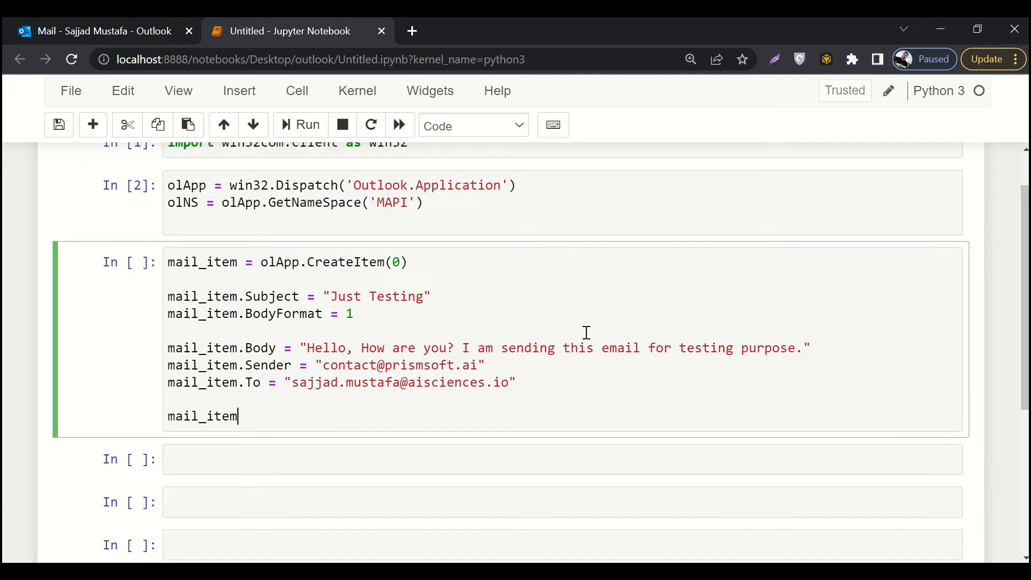
{"action": "type", "text": ".Dis"}
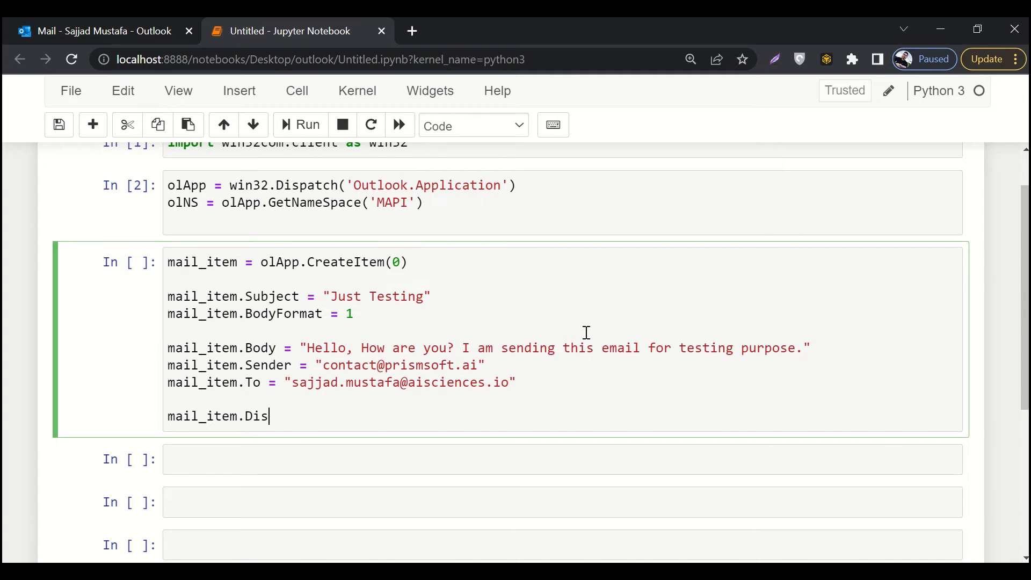
{"action": "type", "text": "play"}
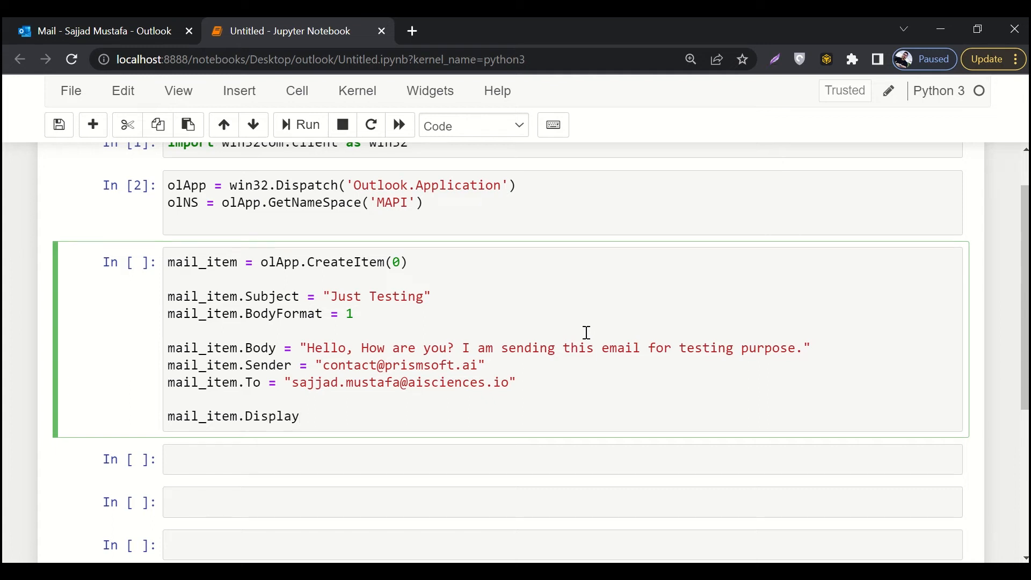
{"action": "type", "text": "()"}
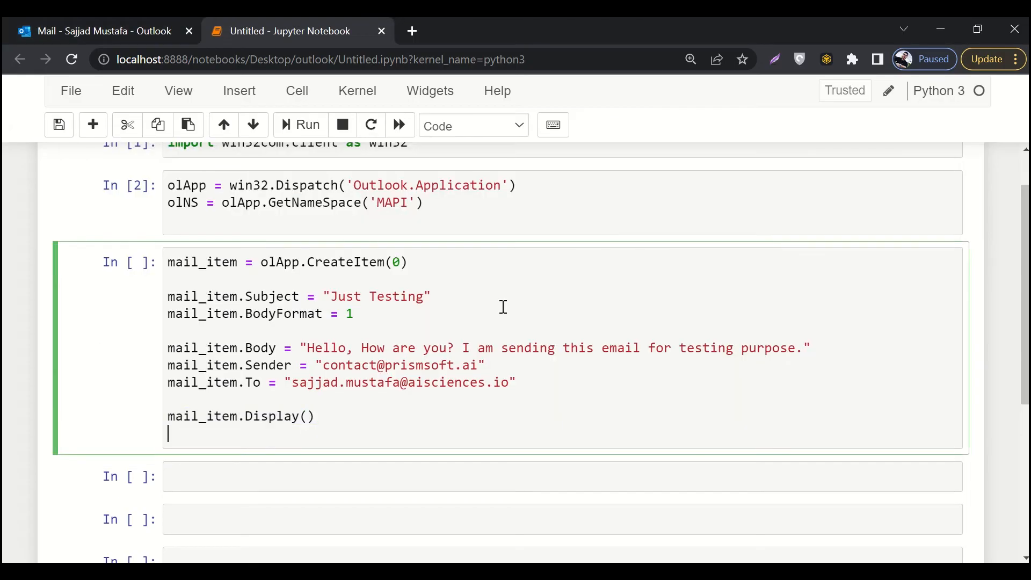
{"action": "type", "text": "mail_item.sa"}
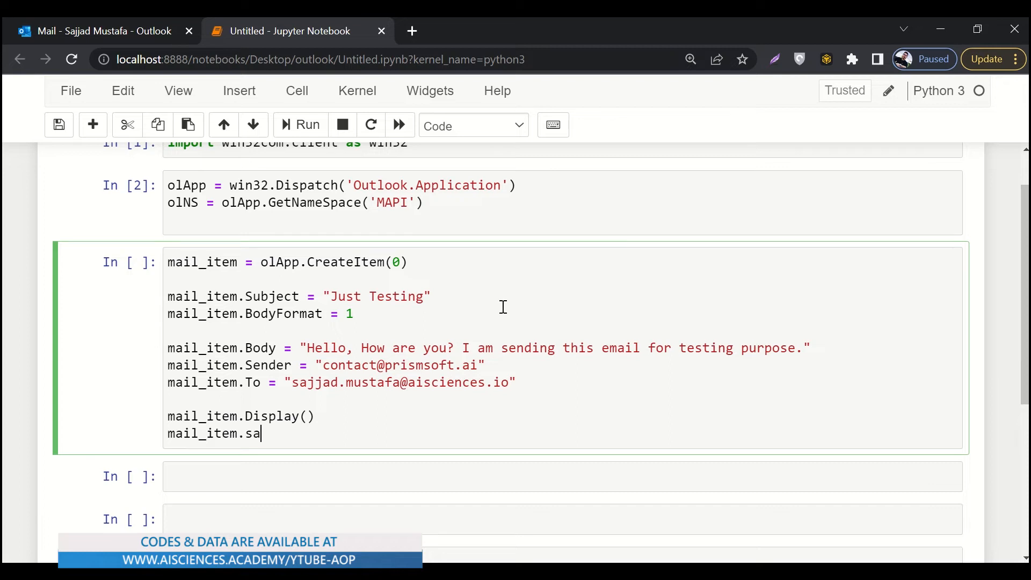
{"action": "type", "text": "ve()"}
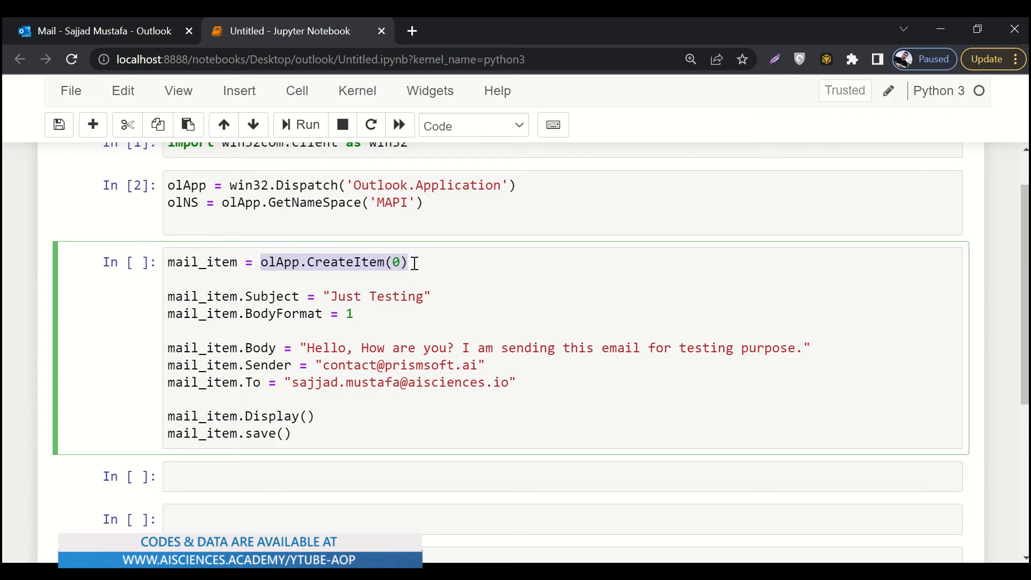
{"action": "left_click", "coordinate": [413, 262]}
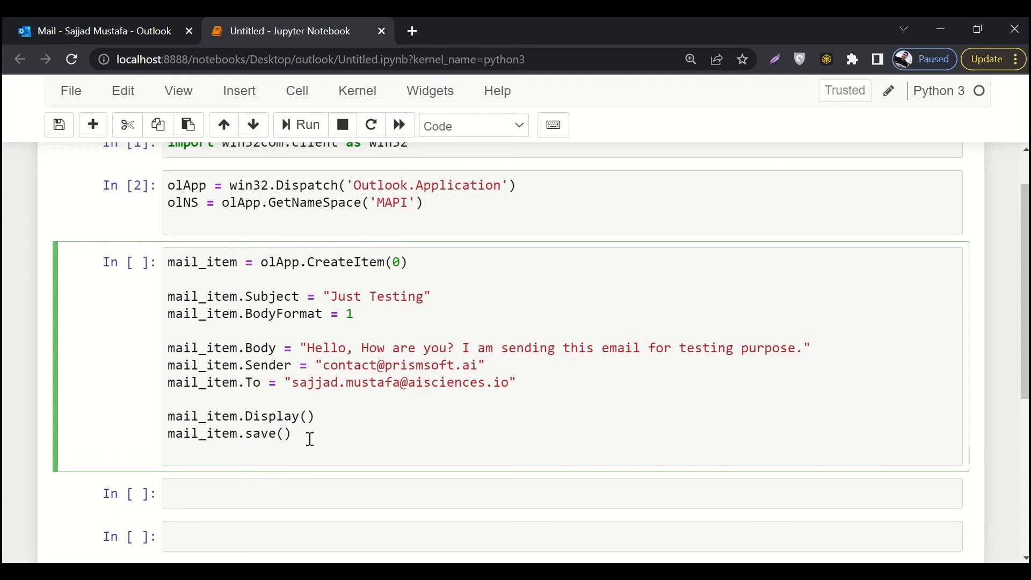
- Add a mail_item.Send() call at the end of the mail cell
{"action": "type", "text": "mail_item."}
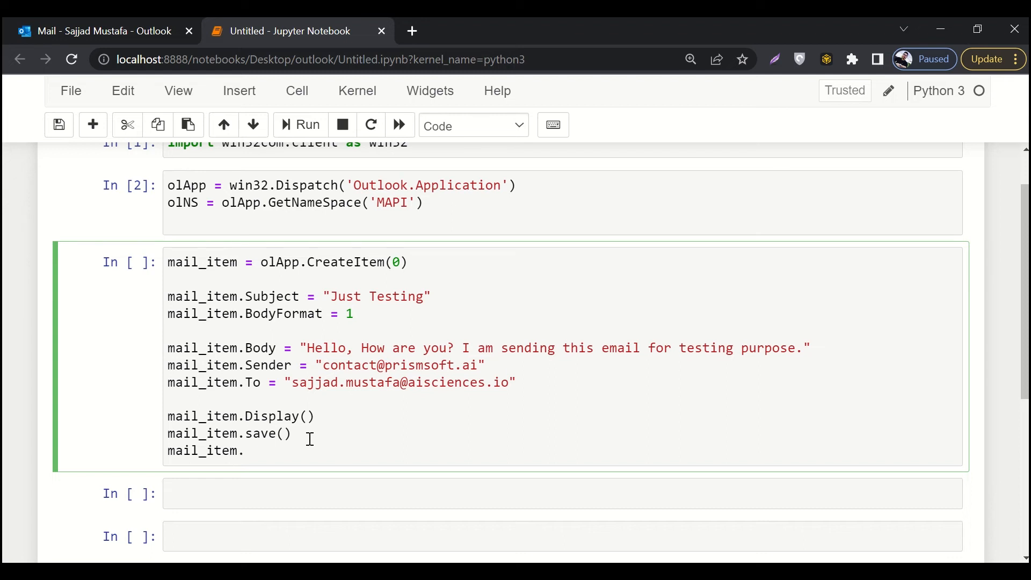
{"action": "type", "text": "Send"}
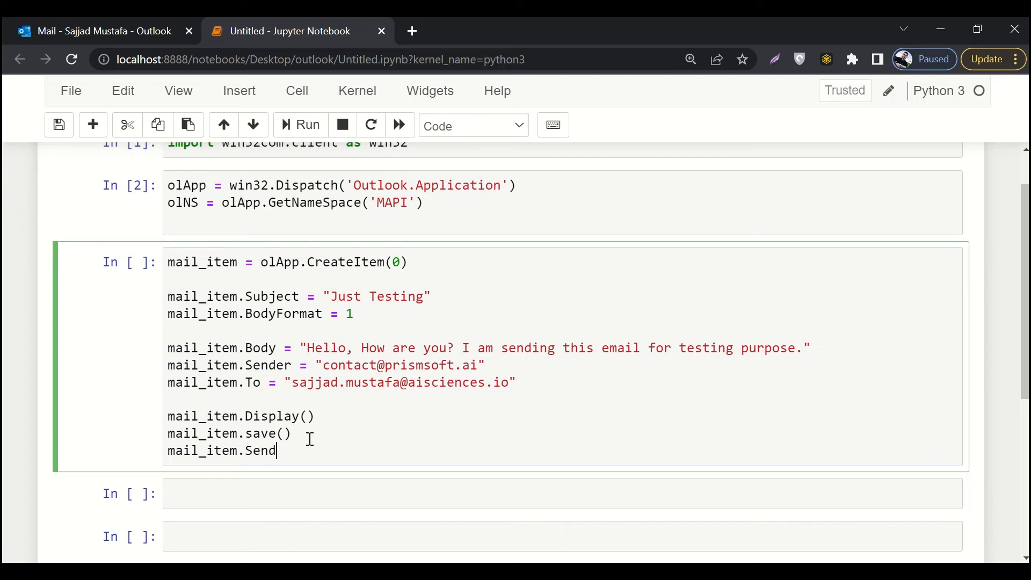
{"action": "type", "text": "()"}
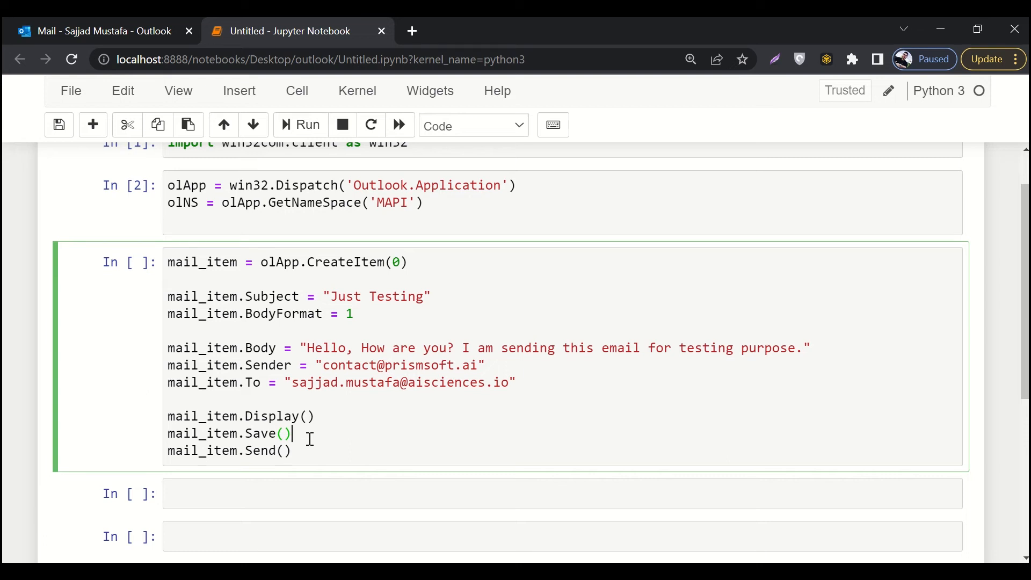
{"action": "mouse_move", "coordinate": [298, 181]}
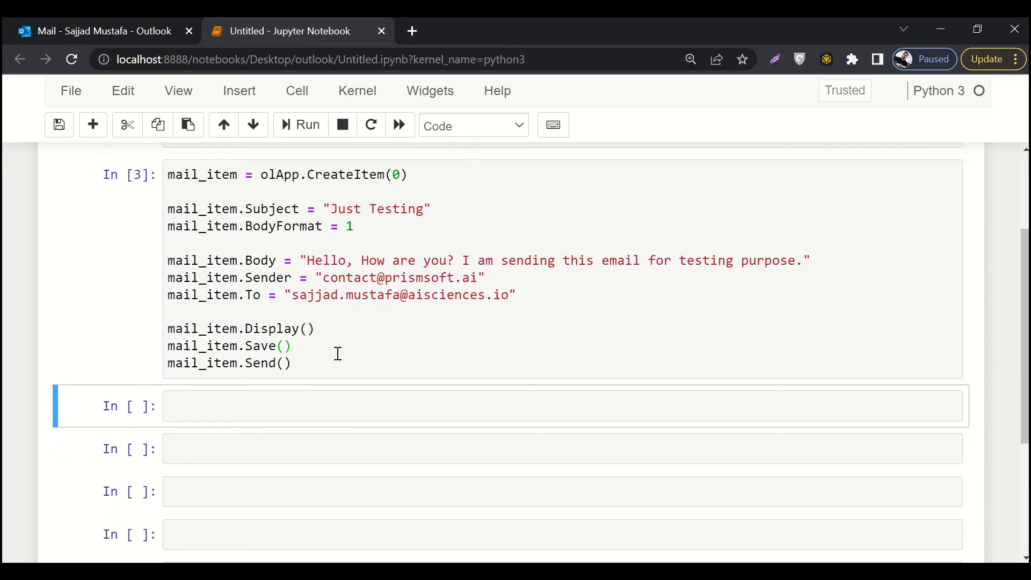
{"action": "mouse_move", "coordinate": [342, 316]}
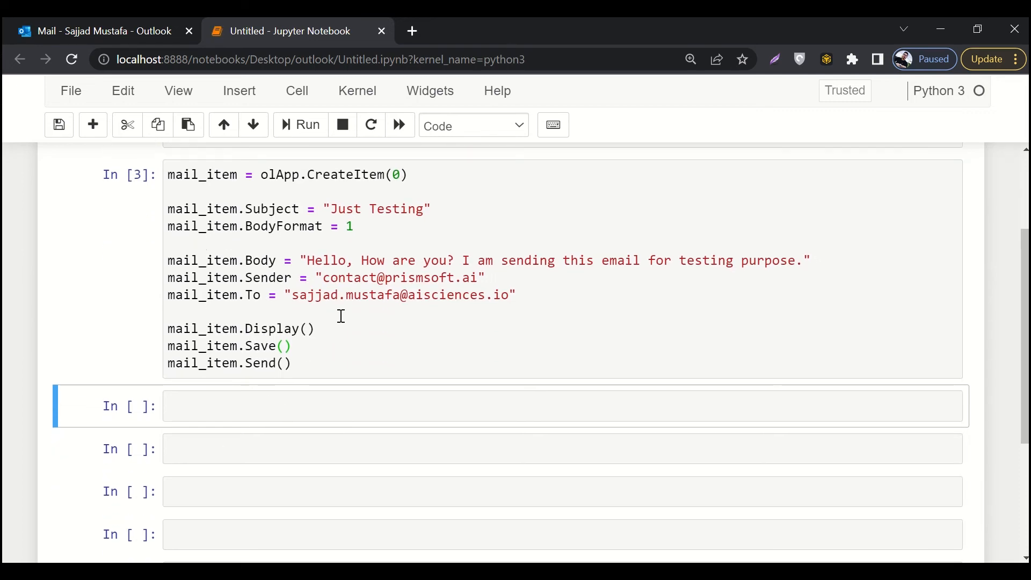
{"action": "left_click", "coordinate": [97, 30]}
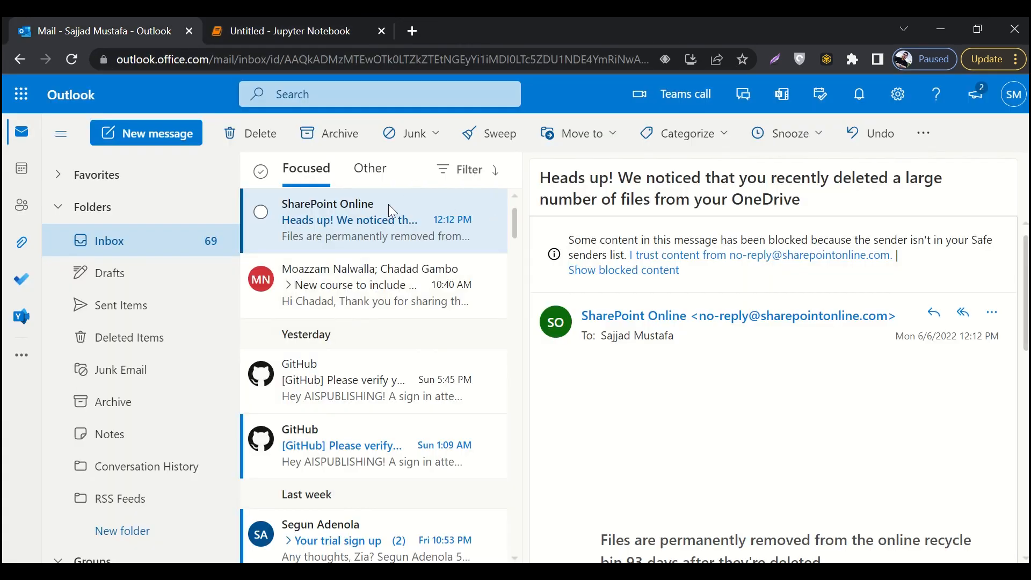
{"action": "left_click", "coordinate": [287, 30]}
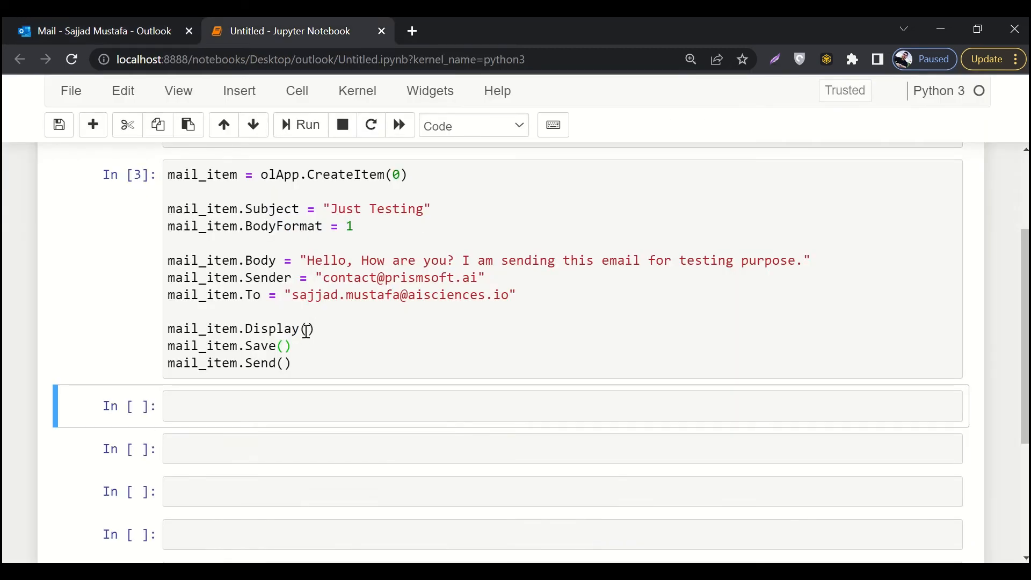
{"action": "mouse_move", "coordinate": [328, 352]}
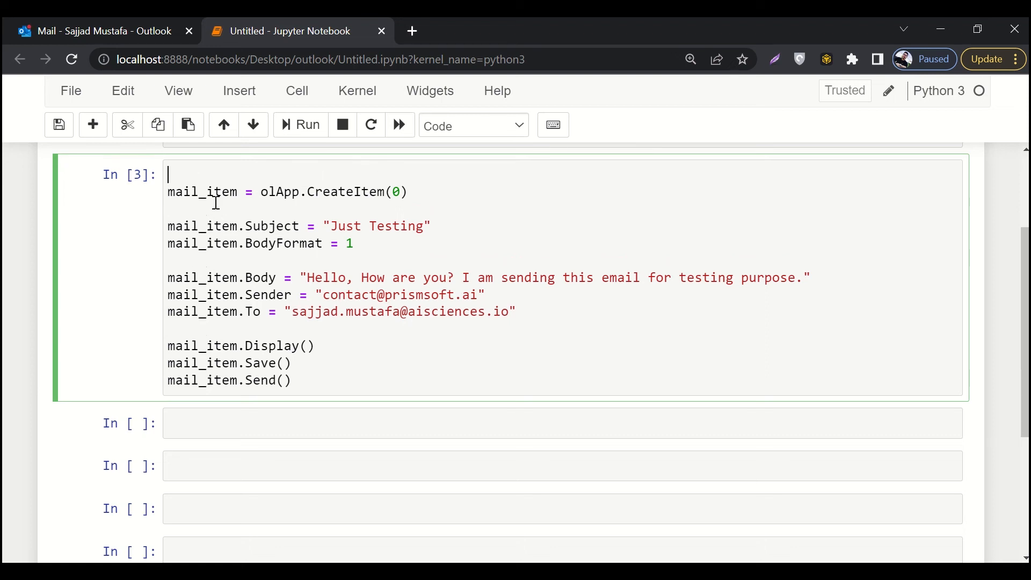
- Wrap the mail-sending code in a for i in range(10000): loop
{"action": "type", "text": "for i"}
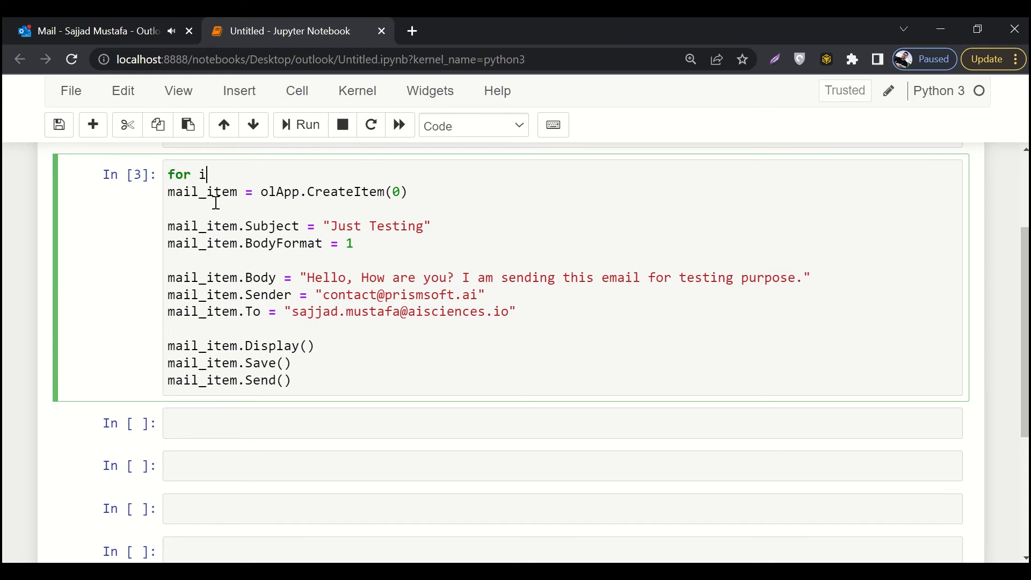
{"action": "type", "text": "in range()"}
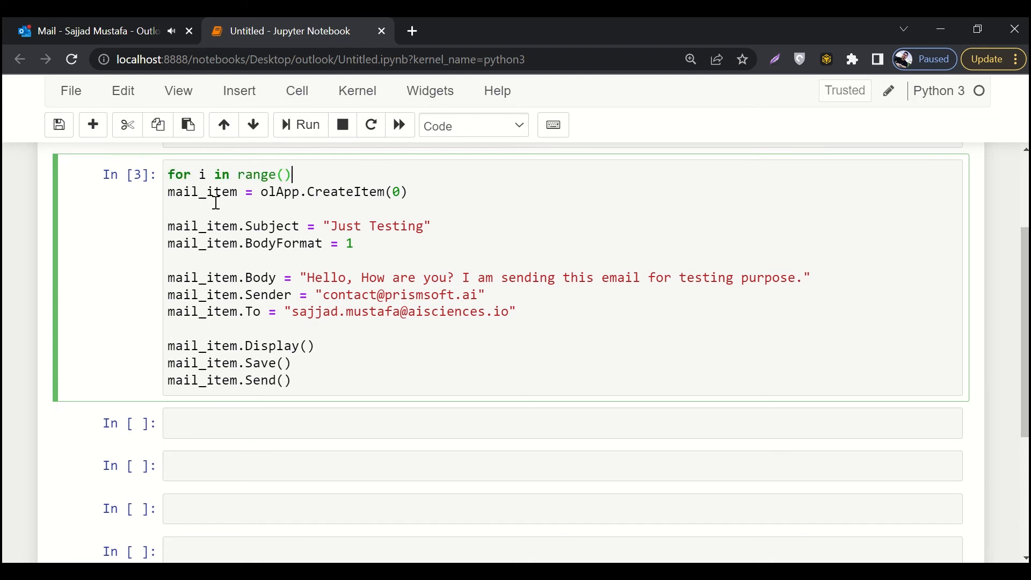
{"action": "type", "text": "1"}
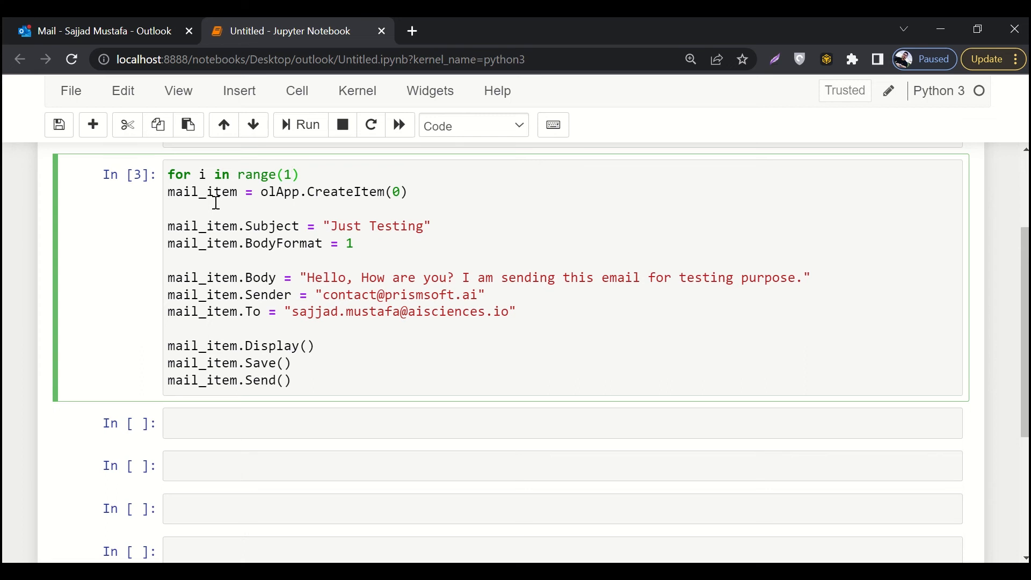
{"action": "type", "text": "0000"}
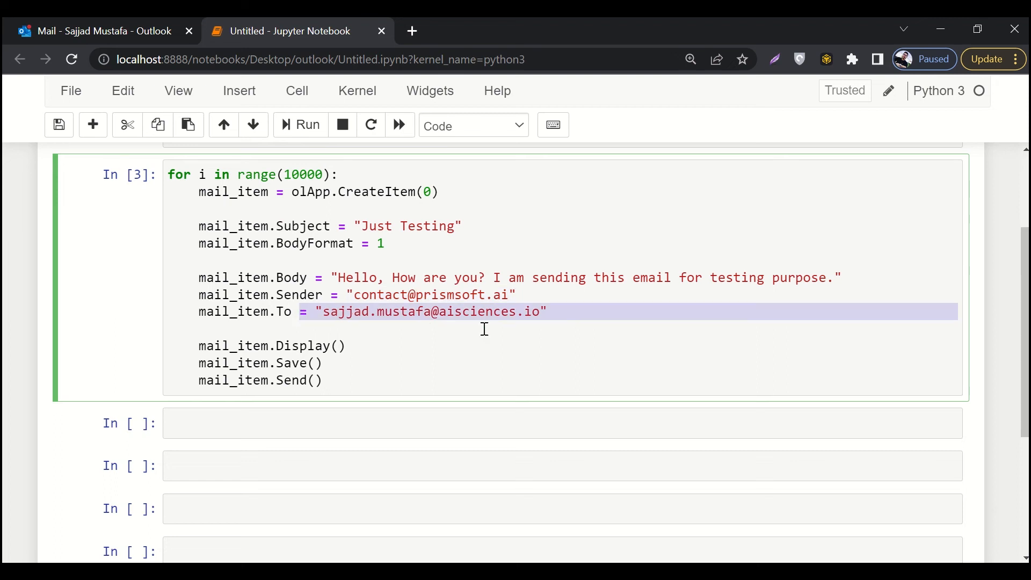
{"action": "left_click", "coordinate": [300, 226]}
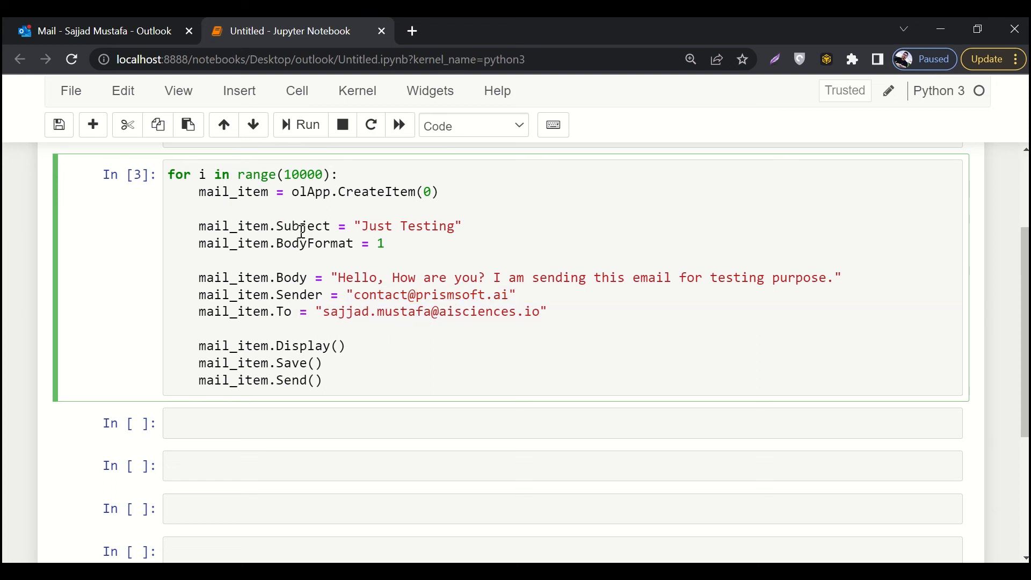
{"action": "mouse_move", "coordinate": [381, 181]}
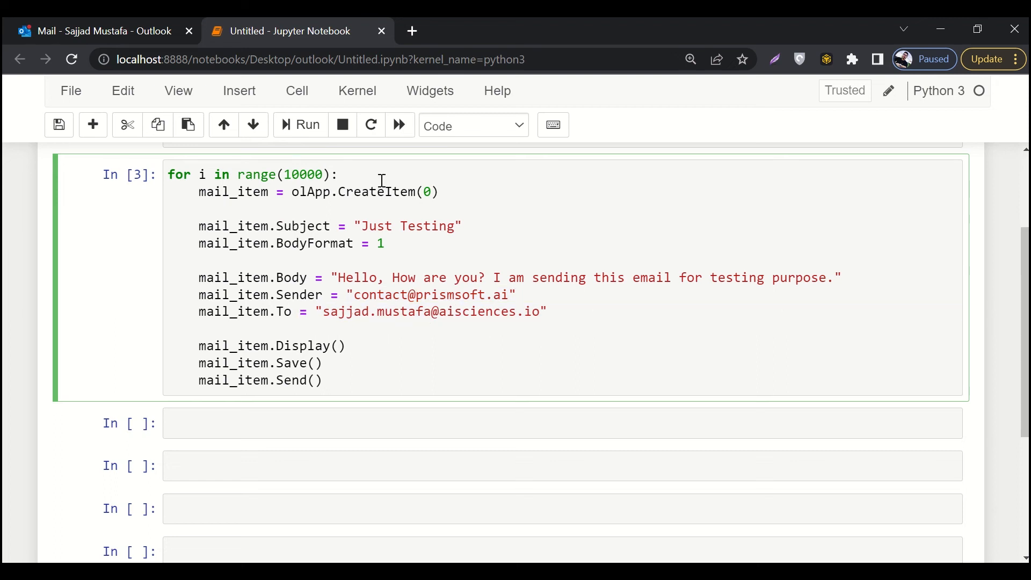
{"action": "mouse_move", "coordinate": [369, 234]}
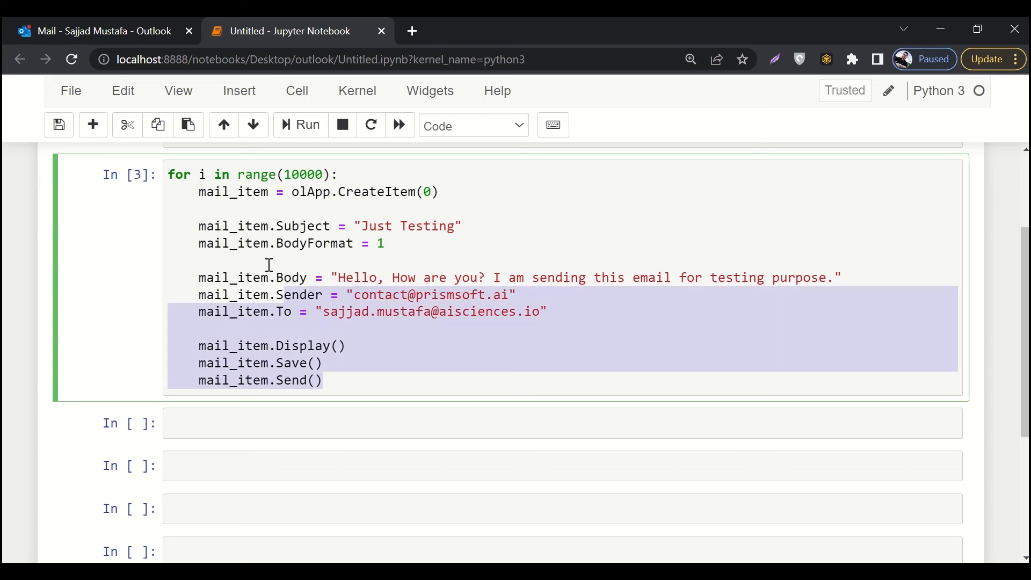
{"action": "left_click", "coordinate": [97, 30]}
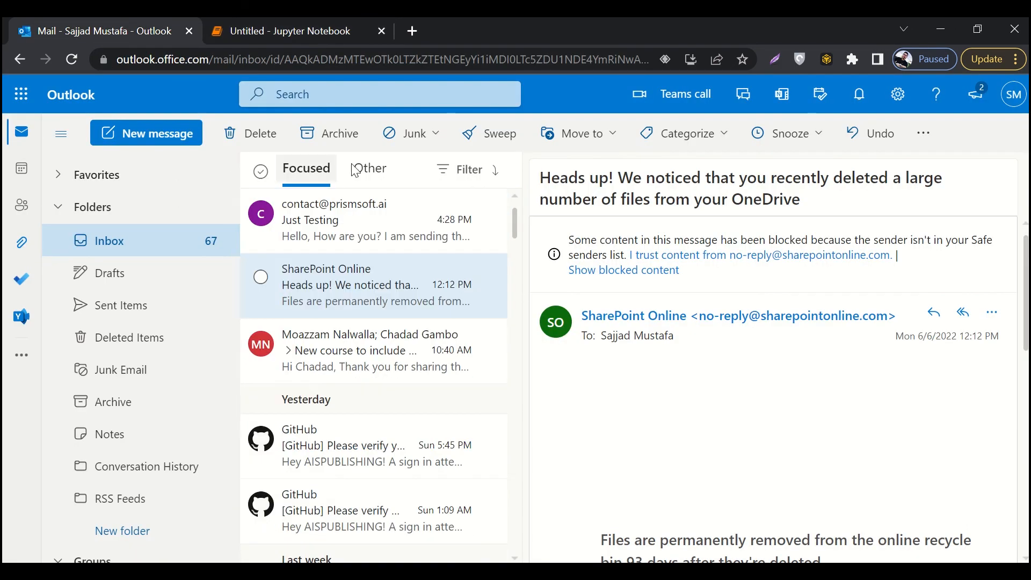
{"action": "left_click", "coordinate": [335, 221]}
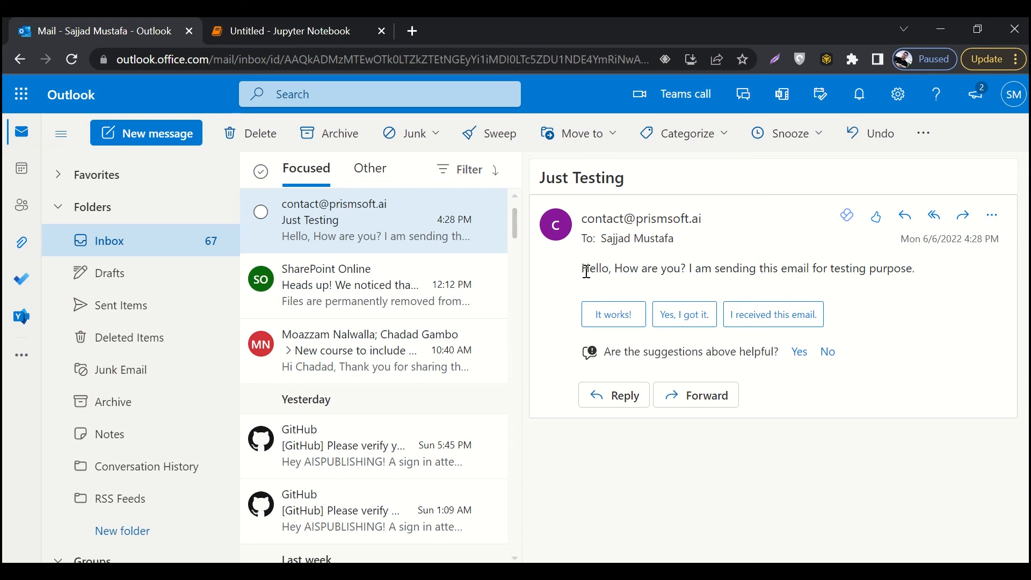
{"action": "mouse_move", "coordinate": [693, 275]}
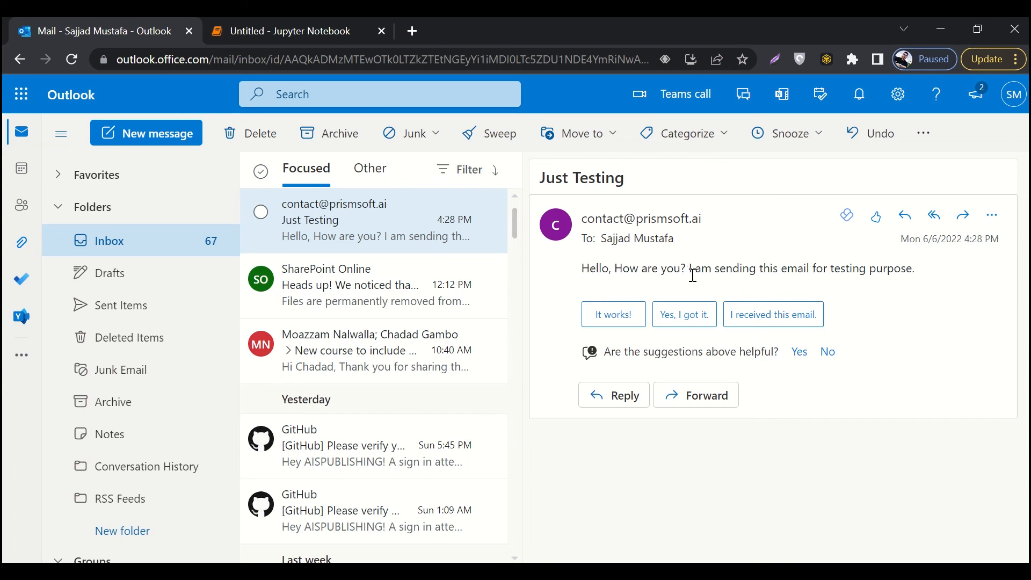
{"action": "mouse_move", "coordinate": [840, 272]}
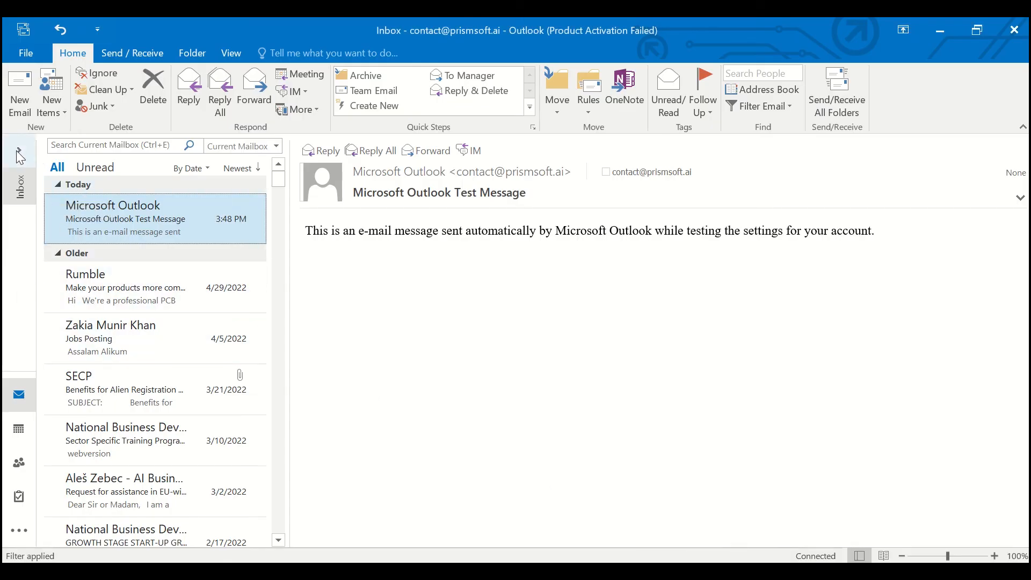
- Show desktop Outlook's Sent folder with the 'Just Testing' email at the top
{"action": "left_click", "coordinate": [20, 156]}
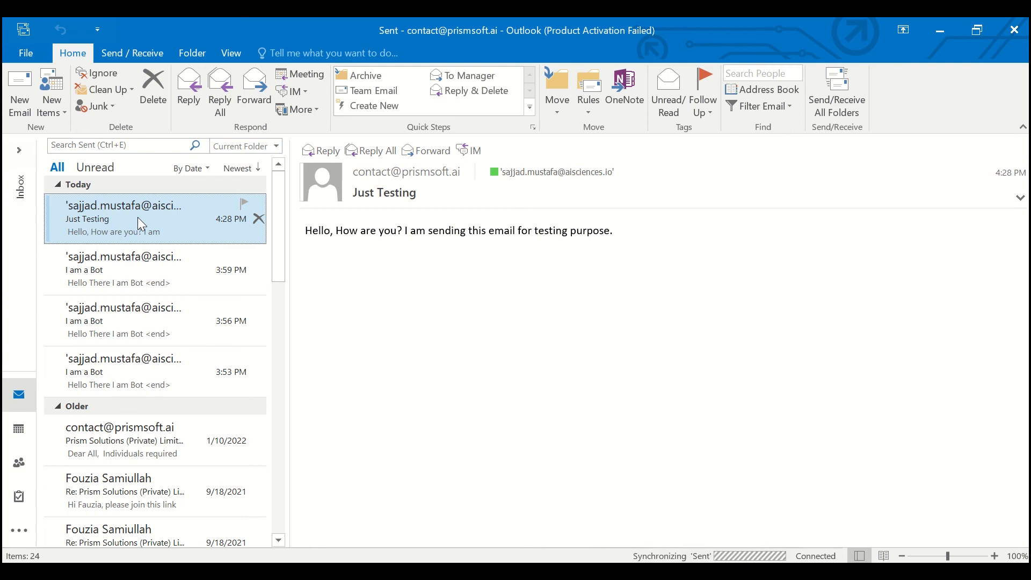
{"action": "mouse_move", "coordinate": [505, 245]}
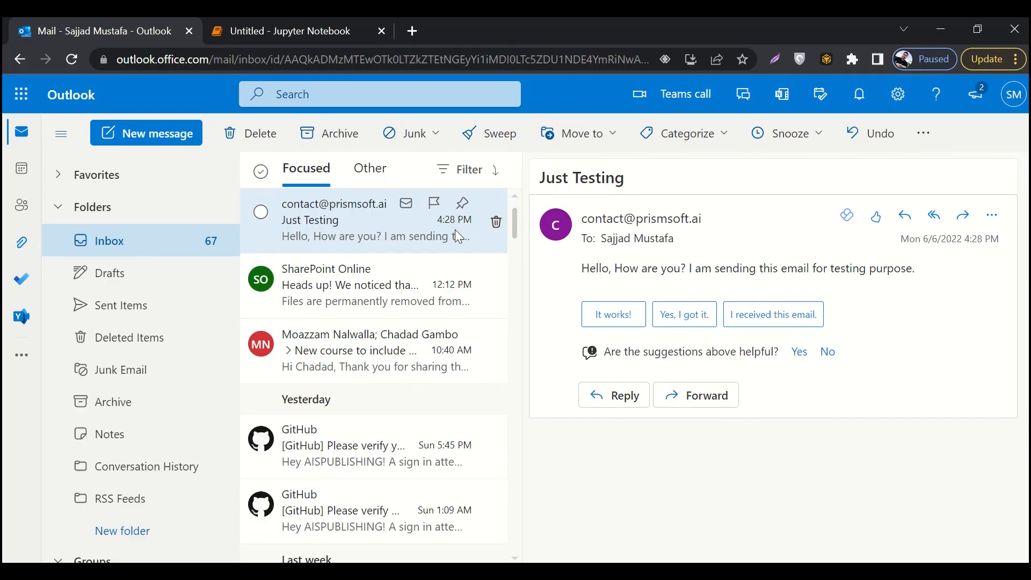
- Return to the Jupyter notebook and begin editing the Outlook connection cell
{"action": "left_click", "coordinate": [288, 31]}
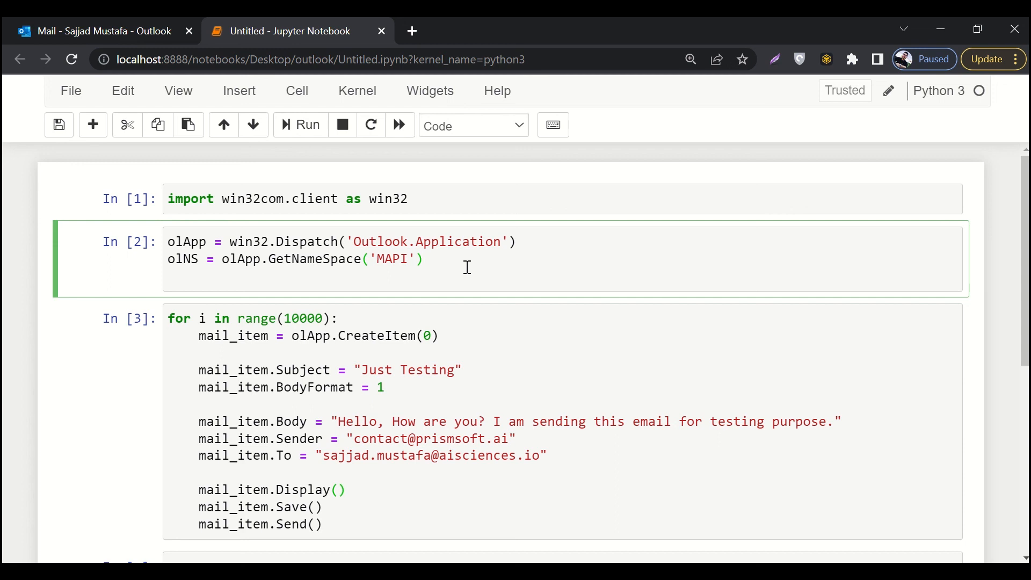
{"action": "left_click", "coordinate": [444, 259]}
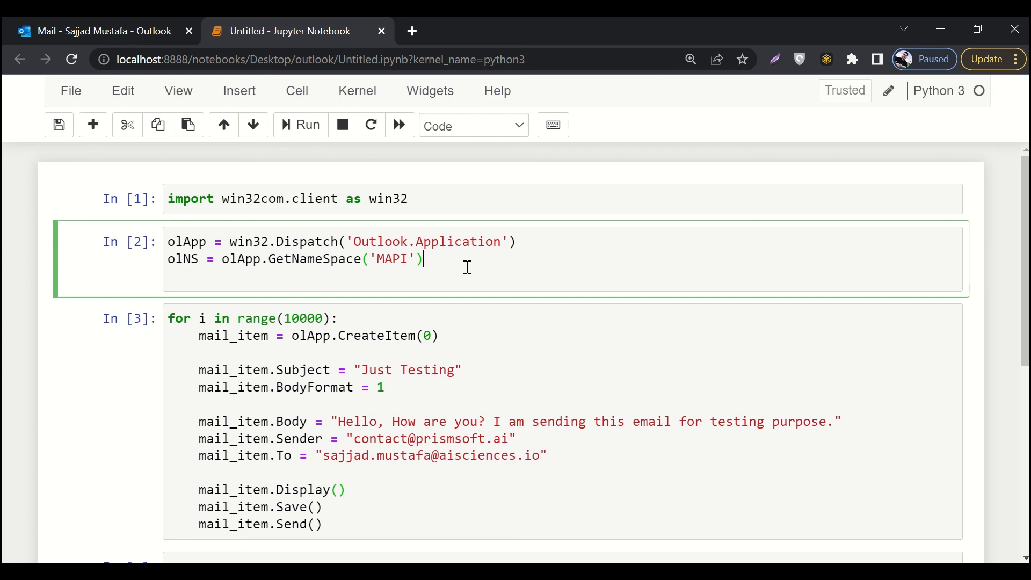